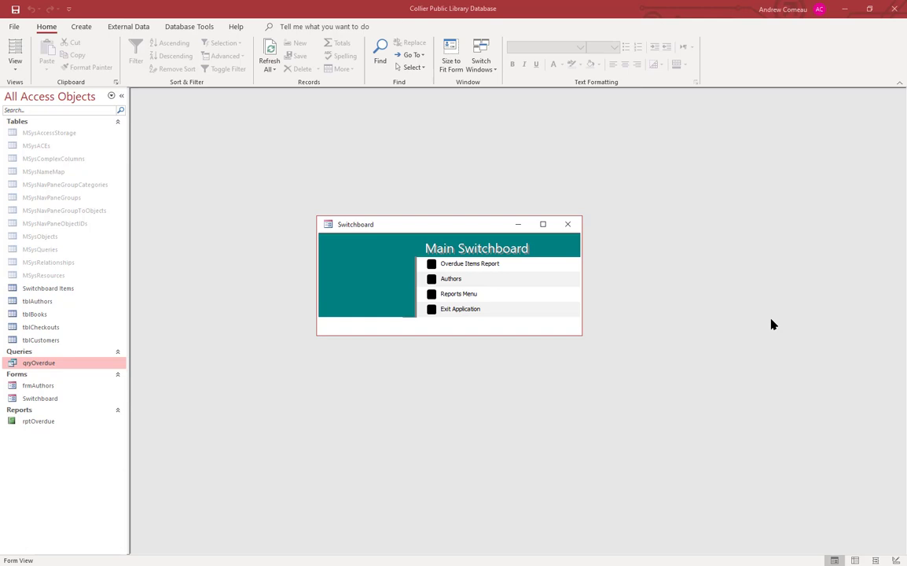
mouse_move(745, 287)
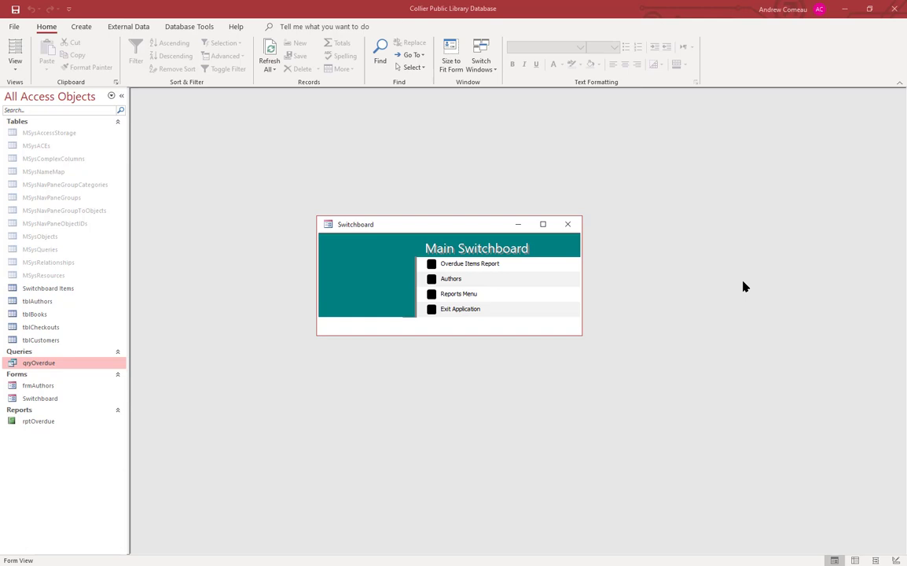
mouse_move(207, 250)
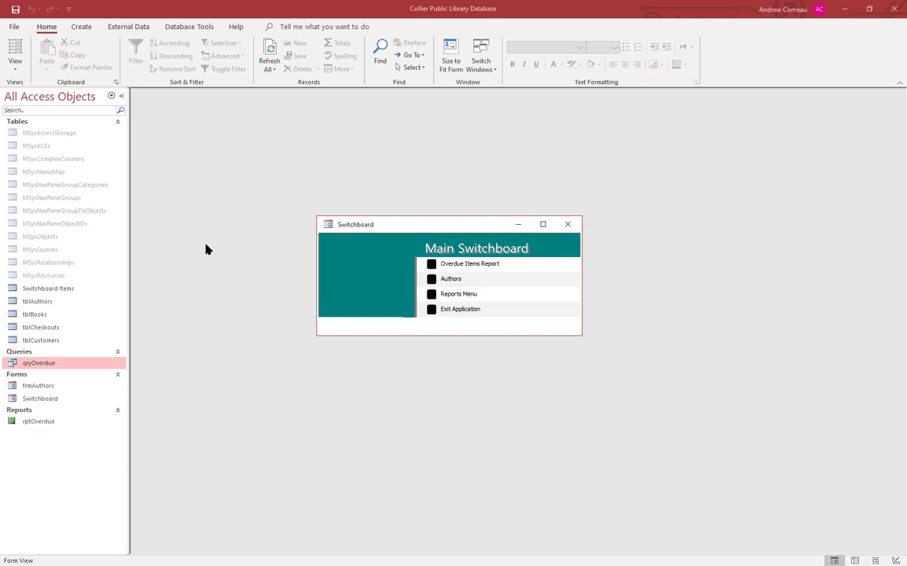
mouse_move(361, 289)
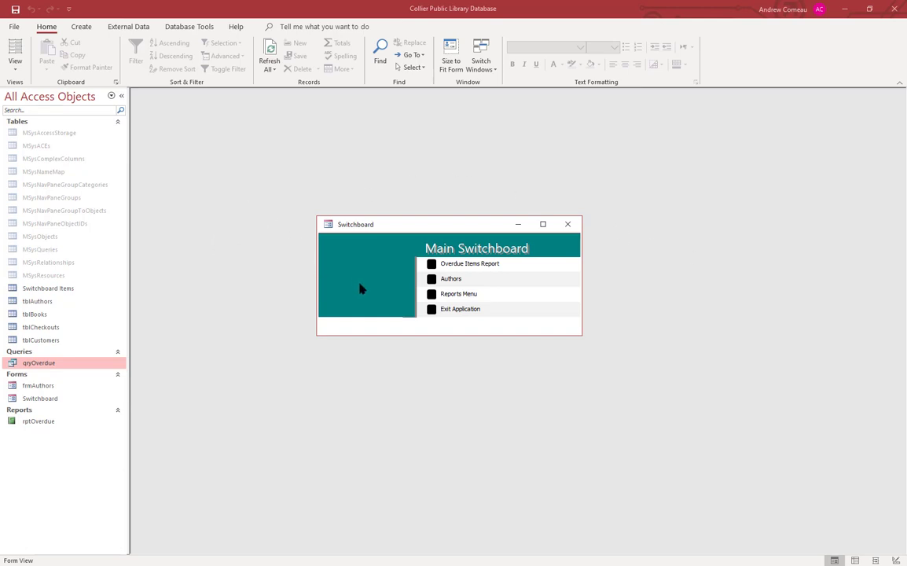
mouse_move(285, 168)
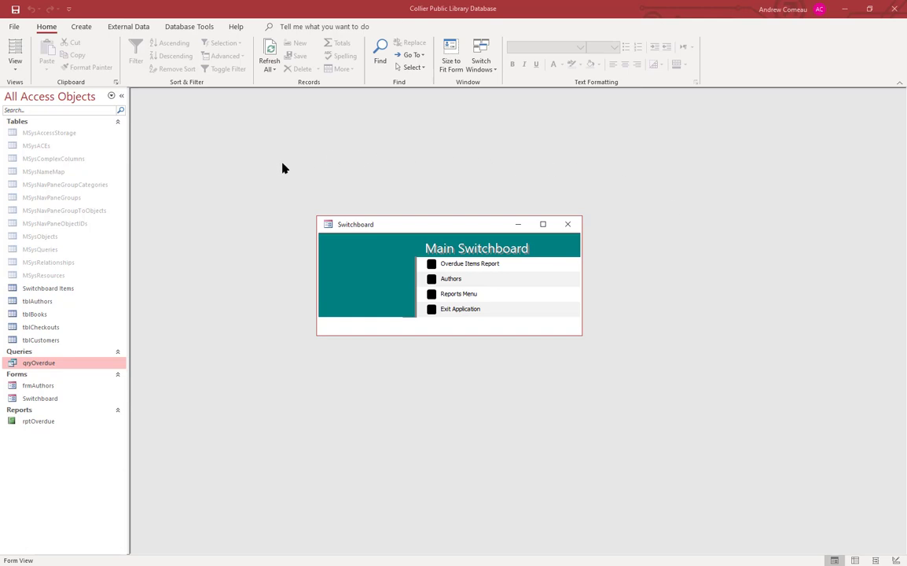
mouse_move(434, 427)
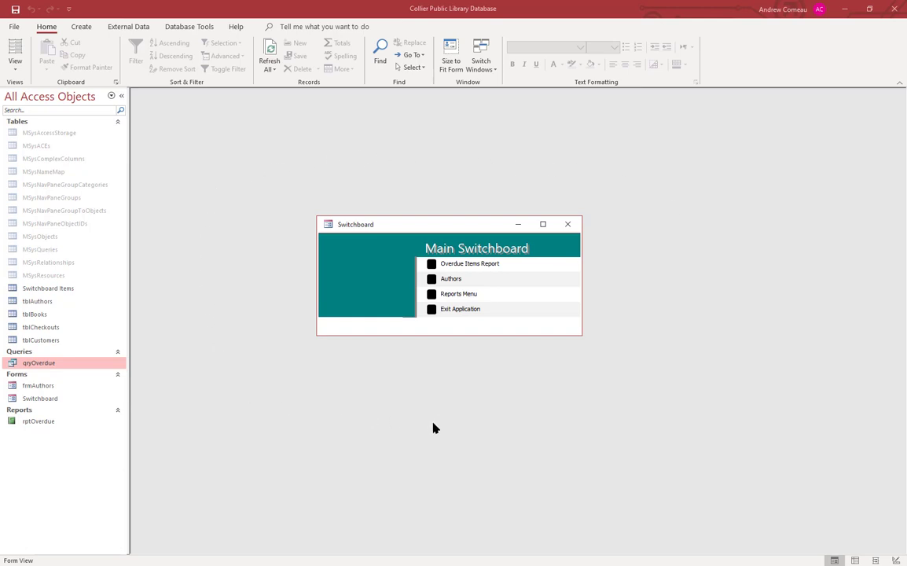
mouse_move(491, 462)
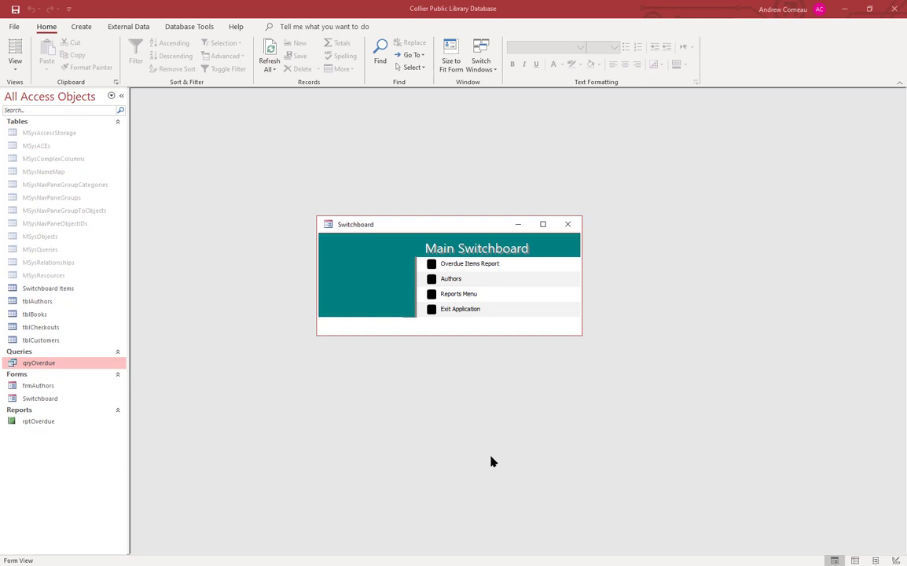
mouse_move(296, 476)
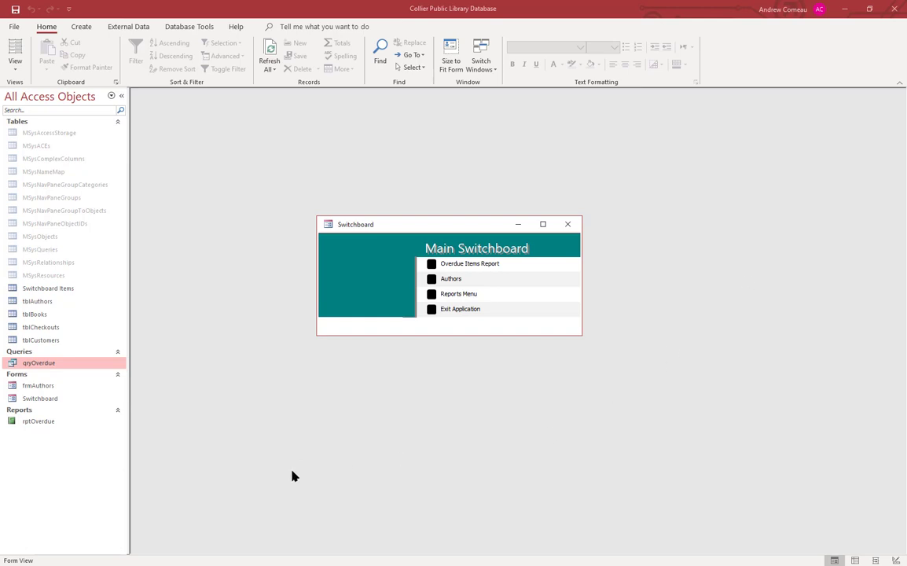
mouse_move(221, 323)
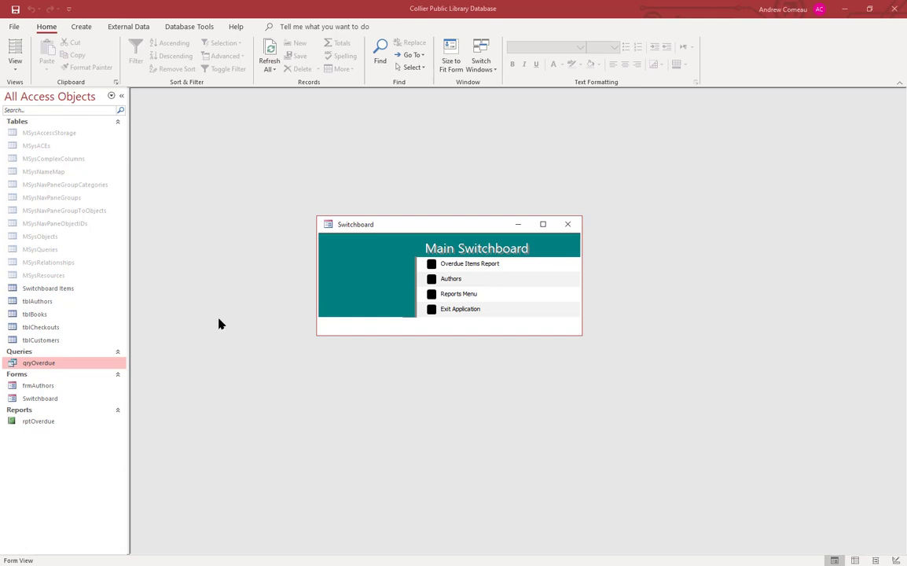
mouse_move(211, 236)
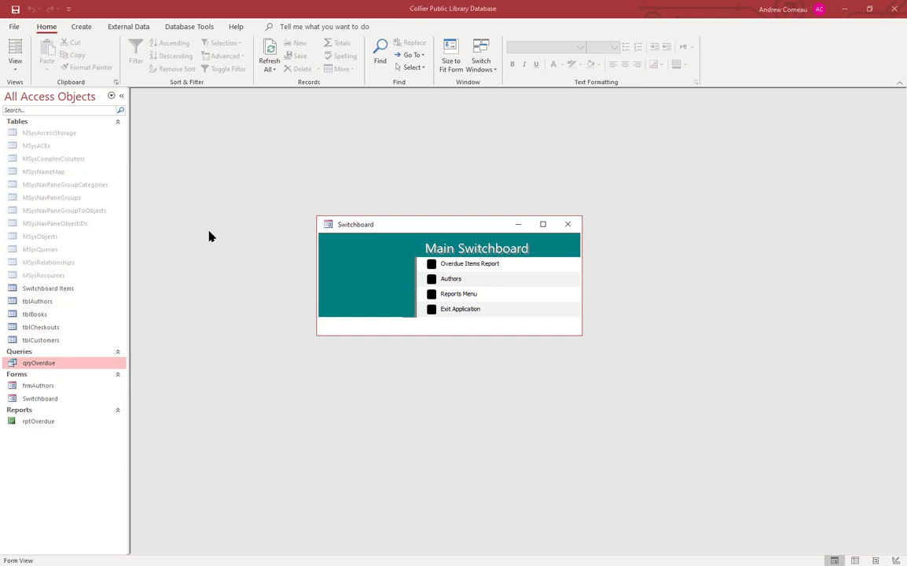
mouse_move(223, 313)
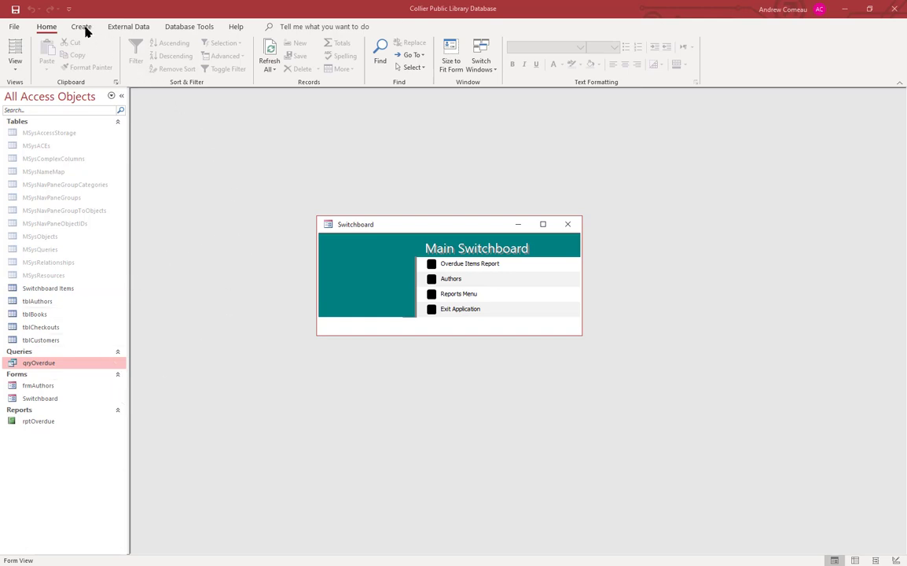
Create a query on tblCustomers with FirstName through Active fields and run it
left_click(82, 25)
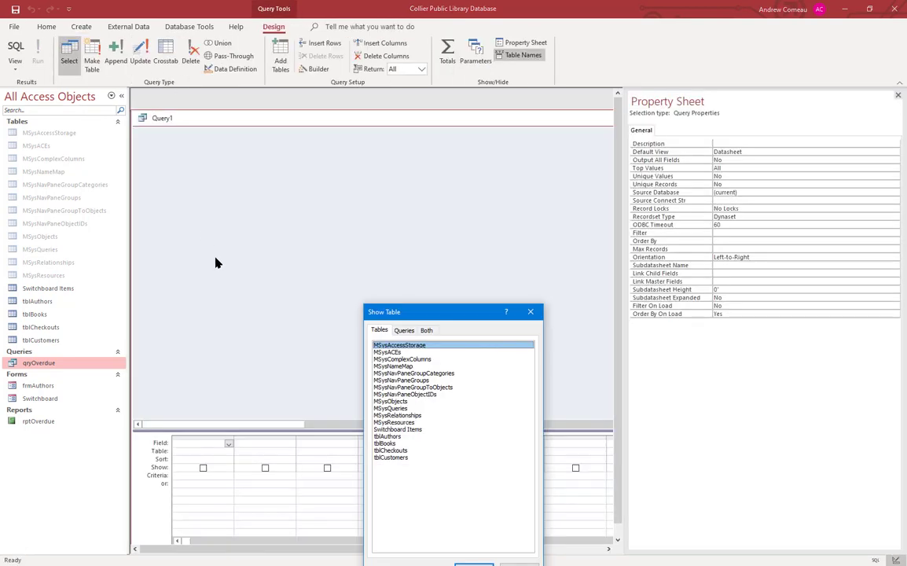
mouse_move(395, 464)
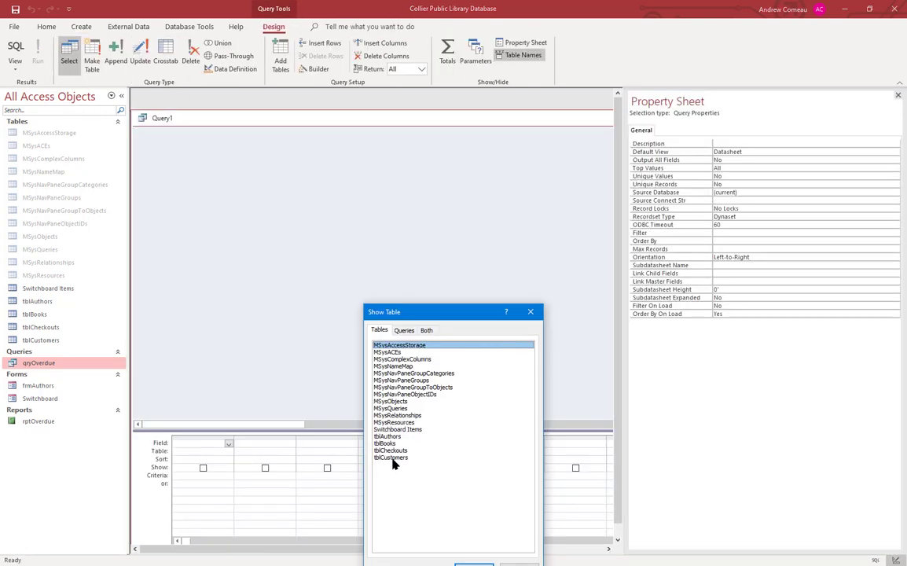
double_click(390, 457)
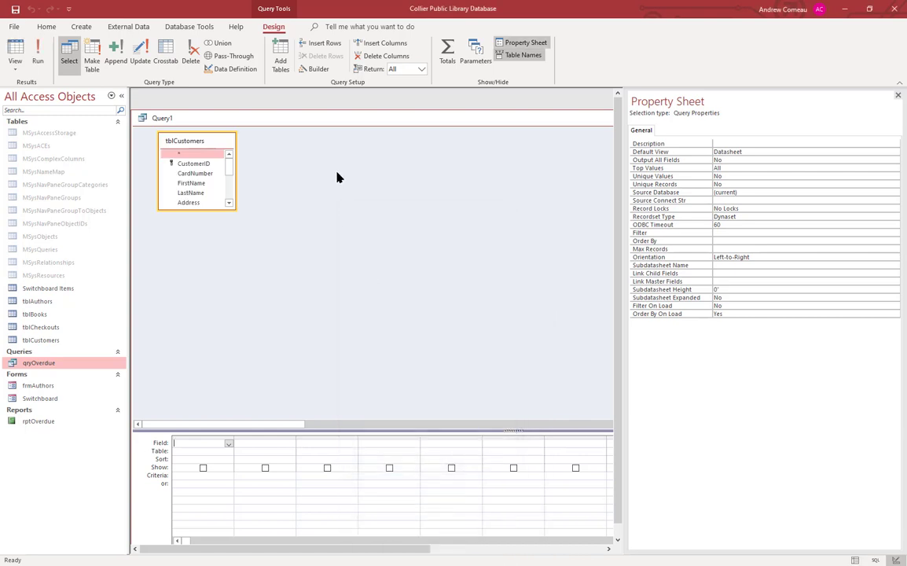
mouse_move(209, 215)
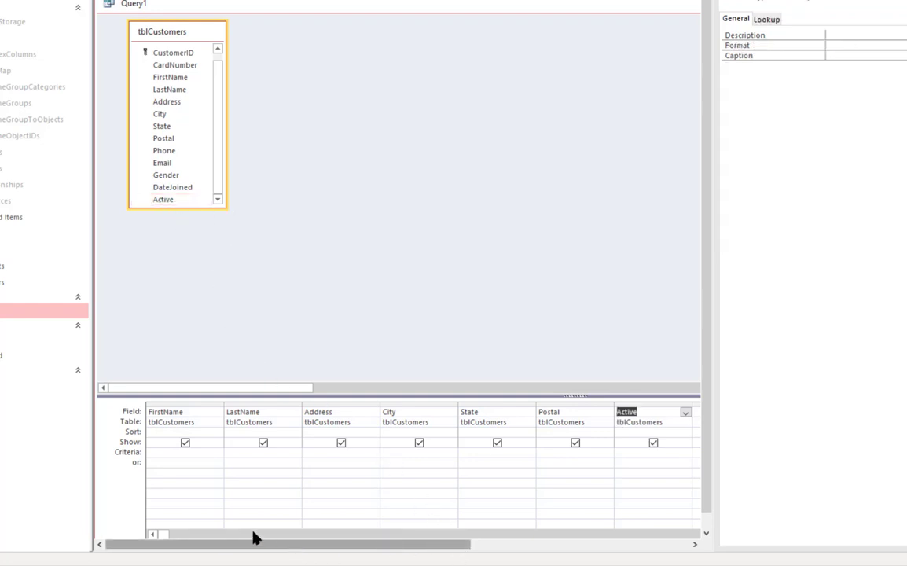
mouse_move(277, 320)
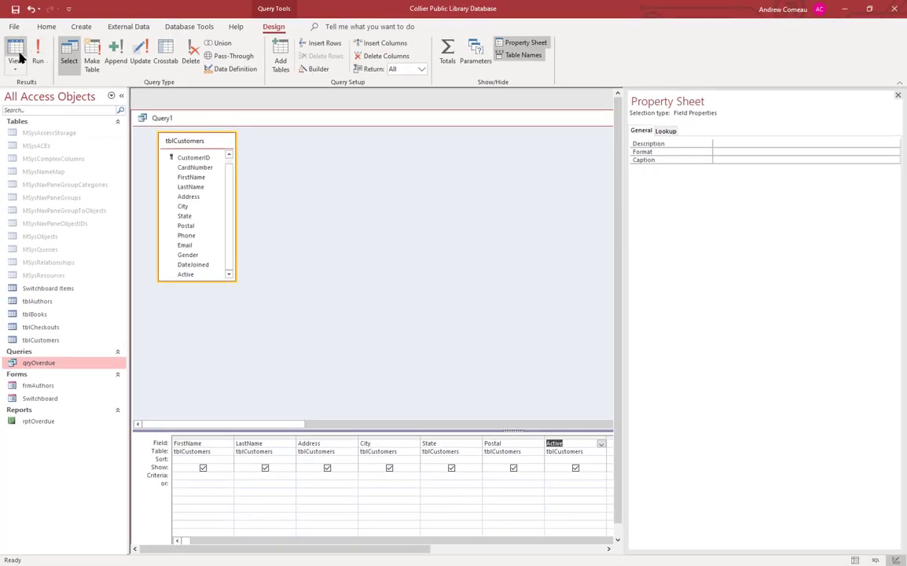
left_click(14, 55)
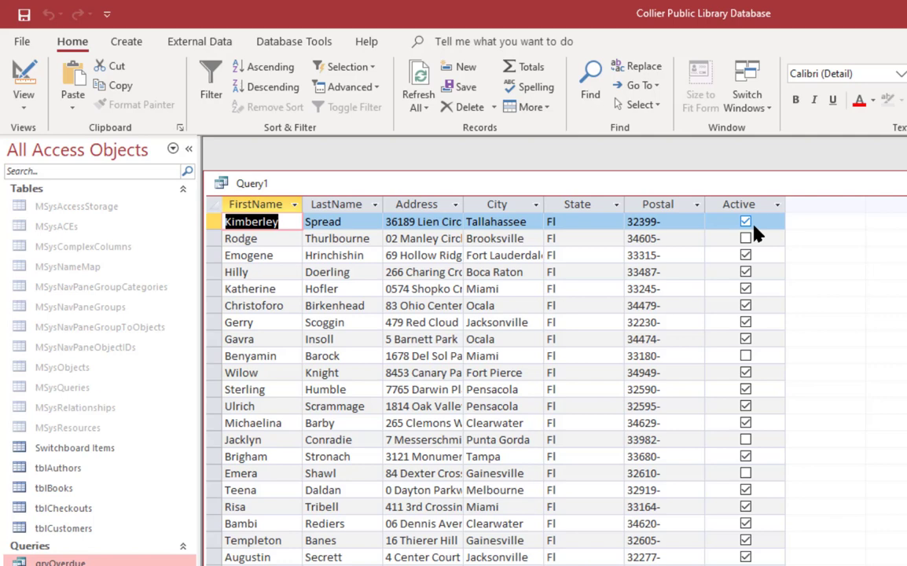
Add criterion <>0 on the Active field and rerun the query, yielding 56 records
left_click(746, 220)
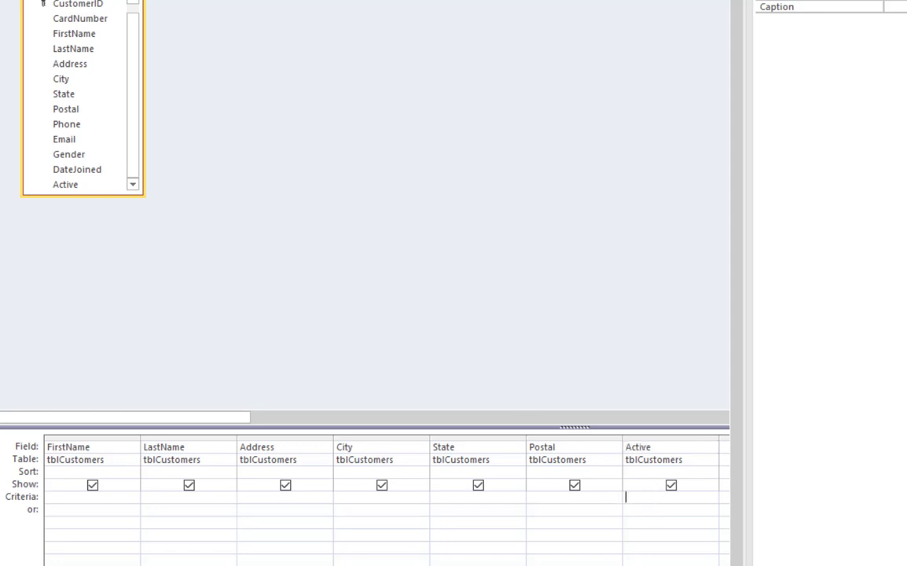
type("<>")
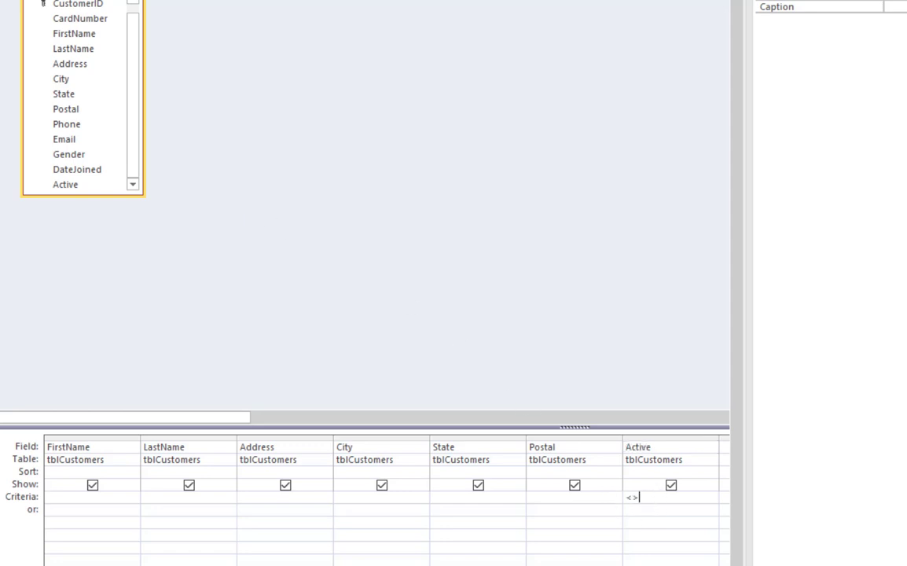
type("0")
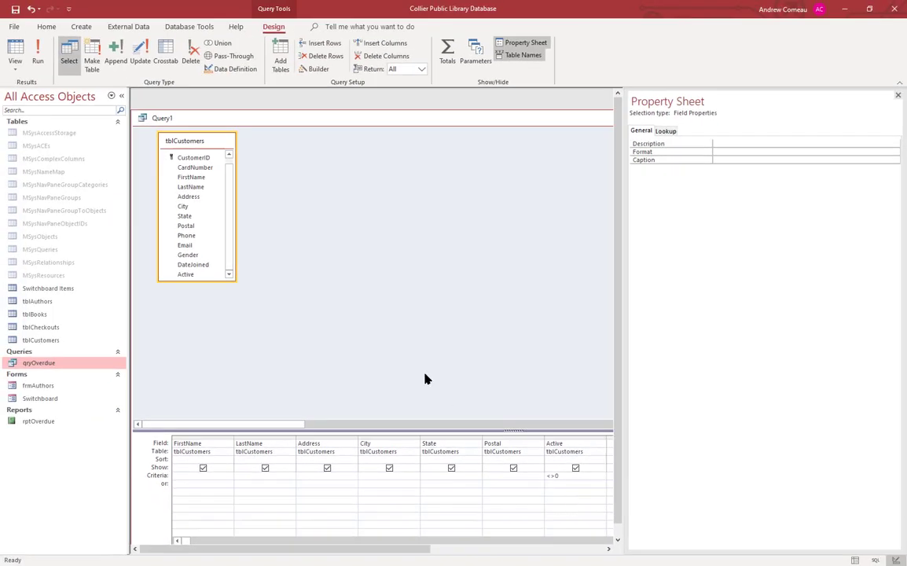
left_click(15, 54)
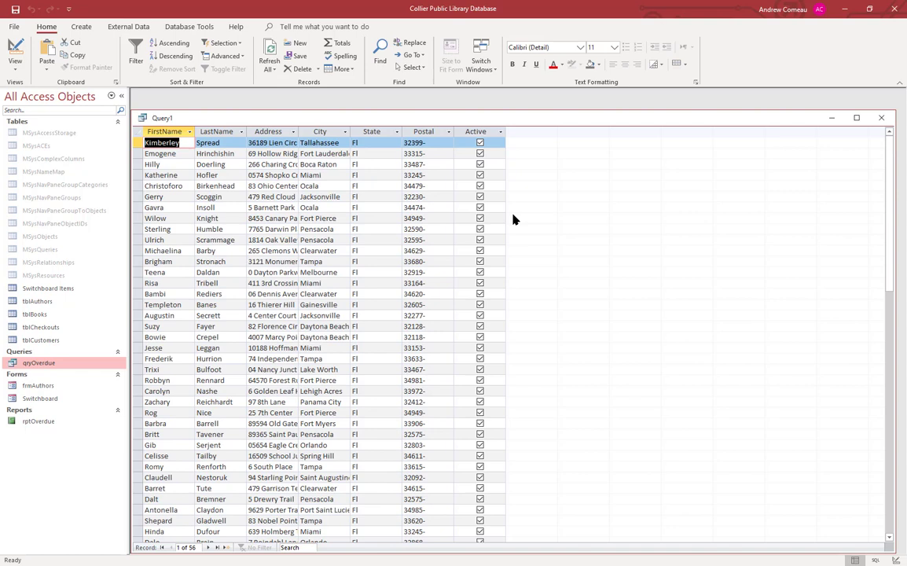
mouse_move(327, 214)
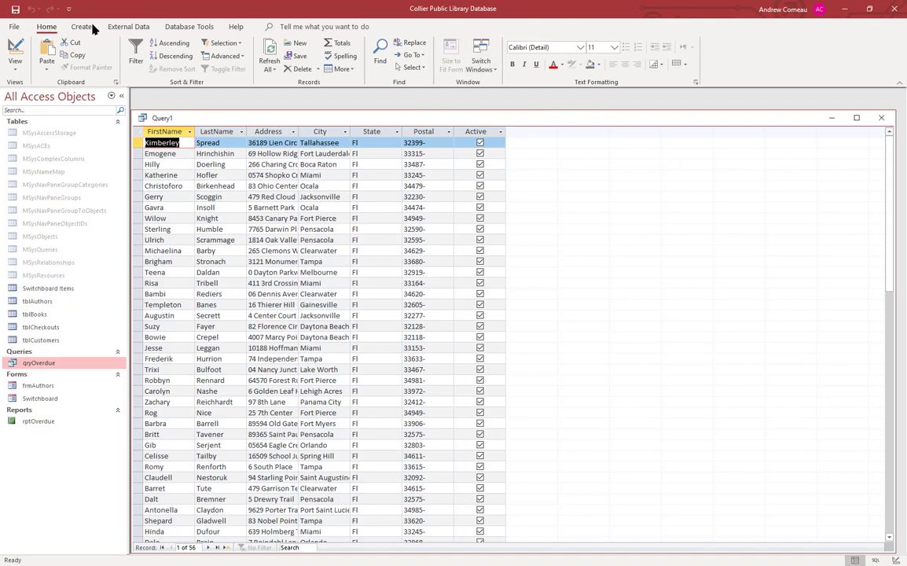
Save the active-customers query and launch the Label Wizard from it
left_click(82, 25)
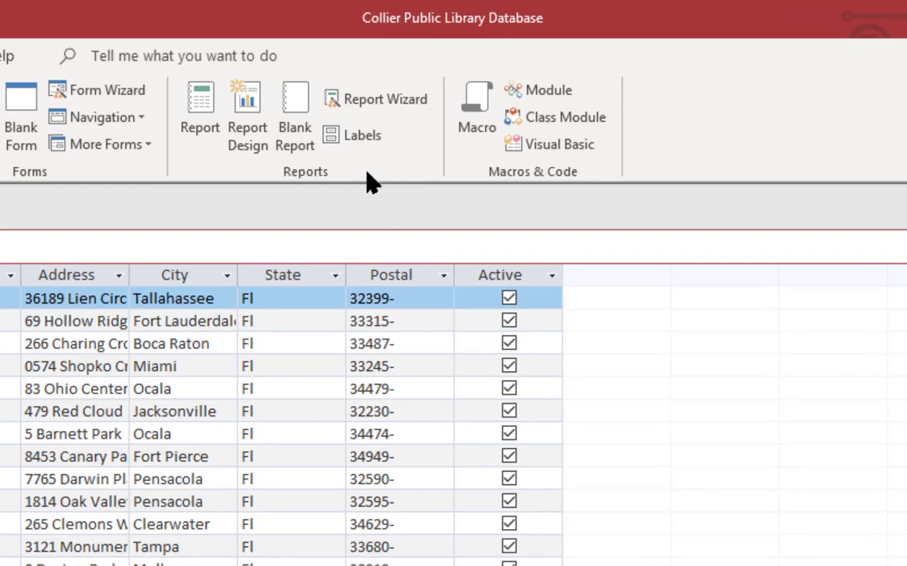
mouse_move(363, 135)
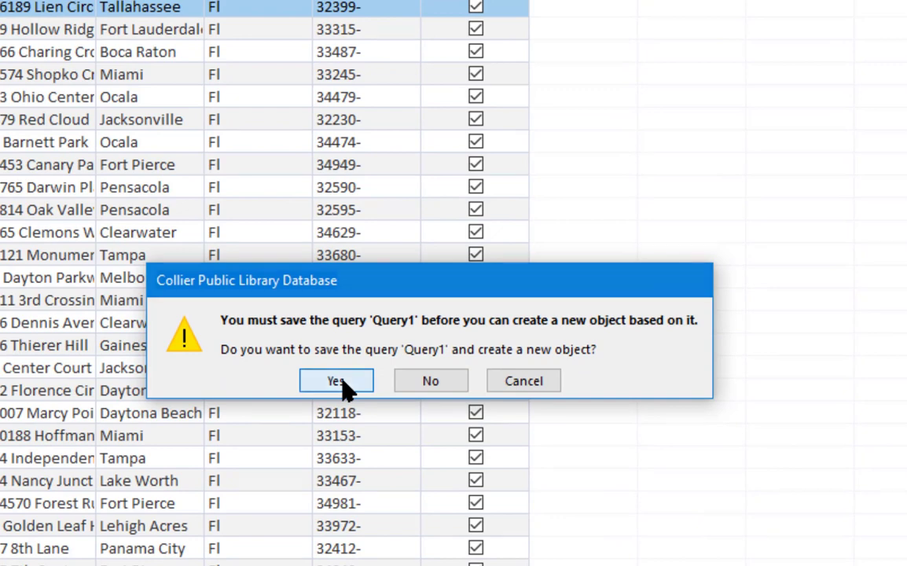
left_click(336, 381)
type("qryActiveC")
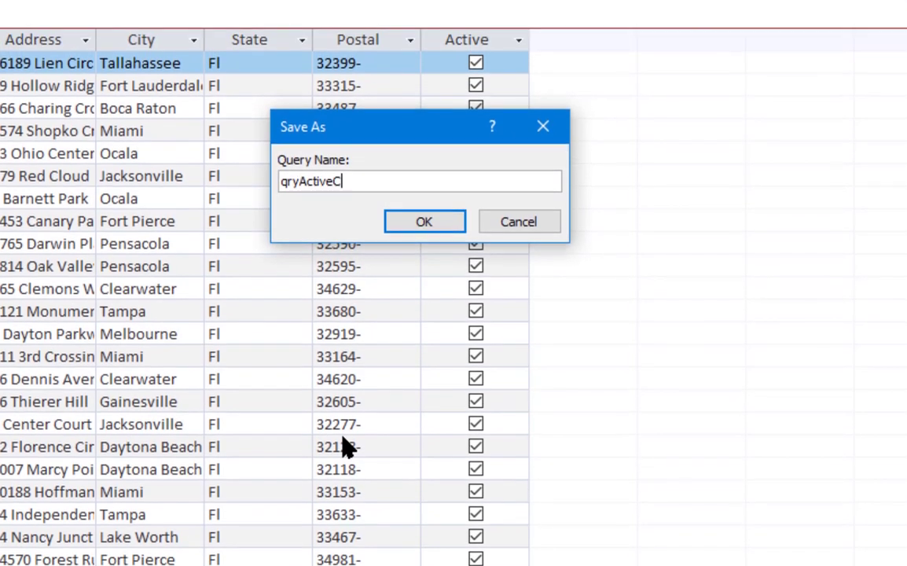
left_click(424, 220)
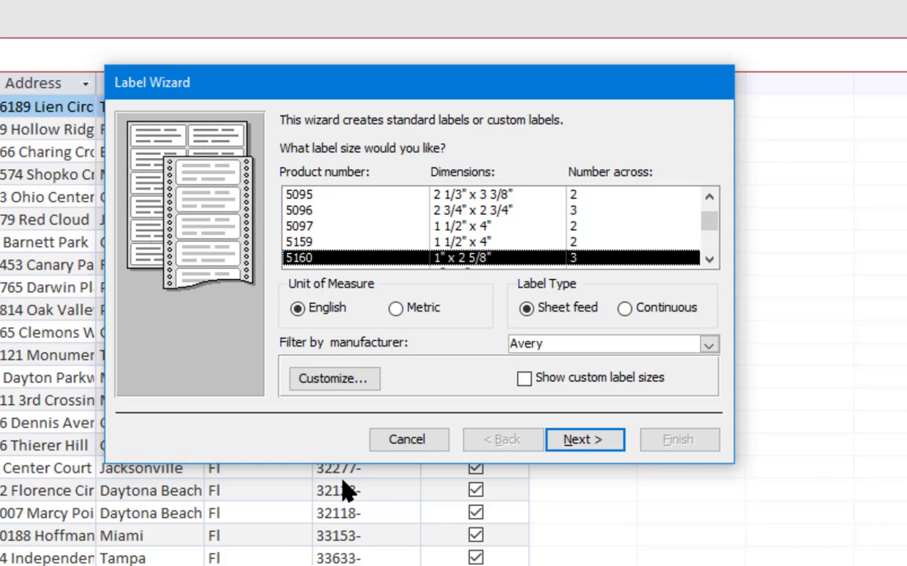
mouse_move(488, 328)
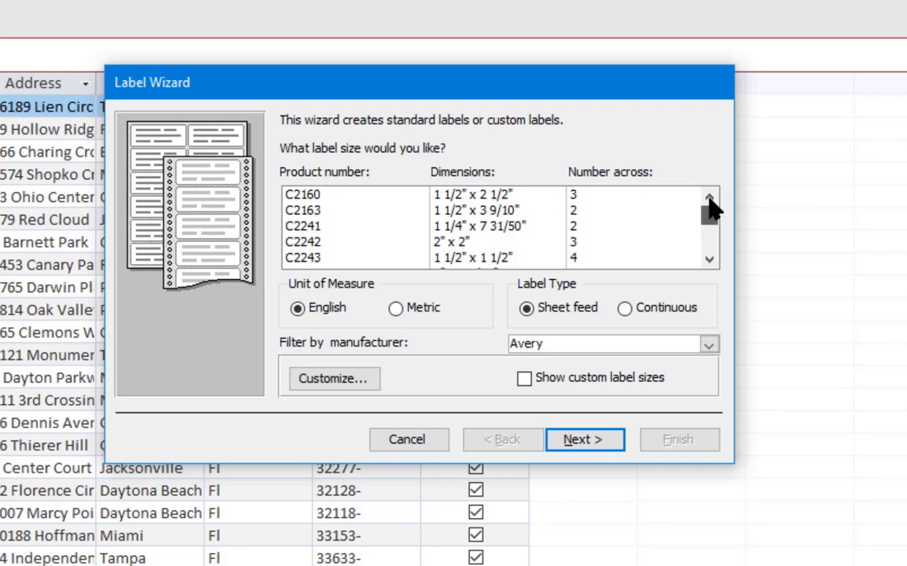
mouse_move(736, 393)
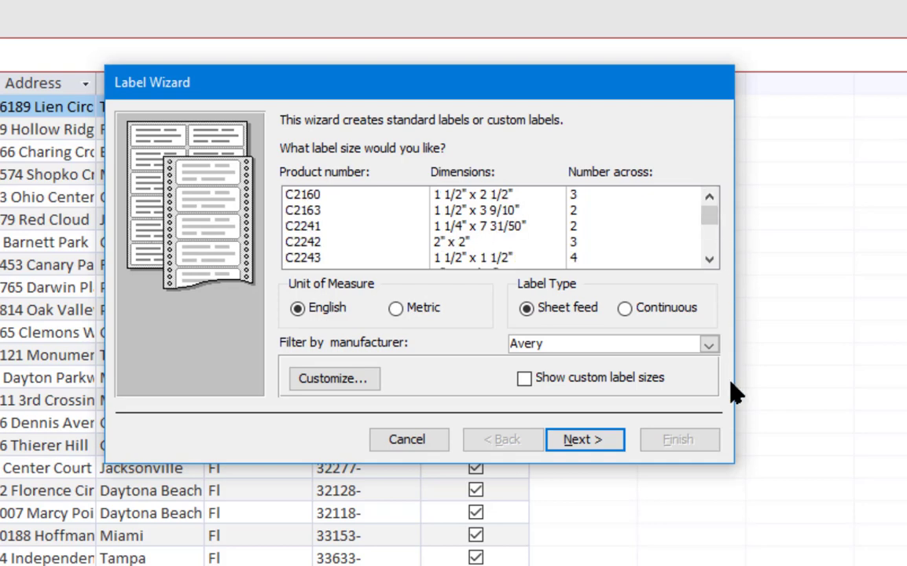
mouse_move(381, 359)
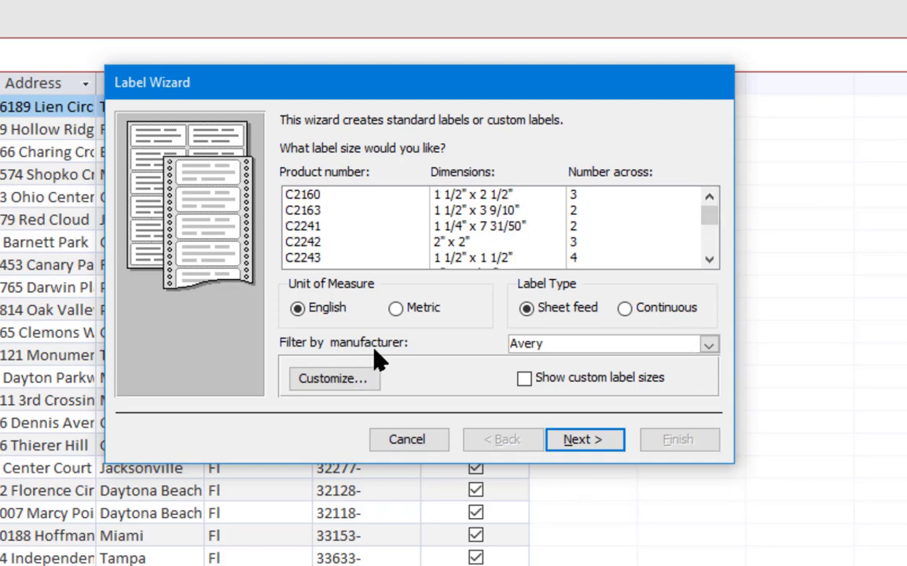
mouse_move(706, 376)
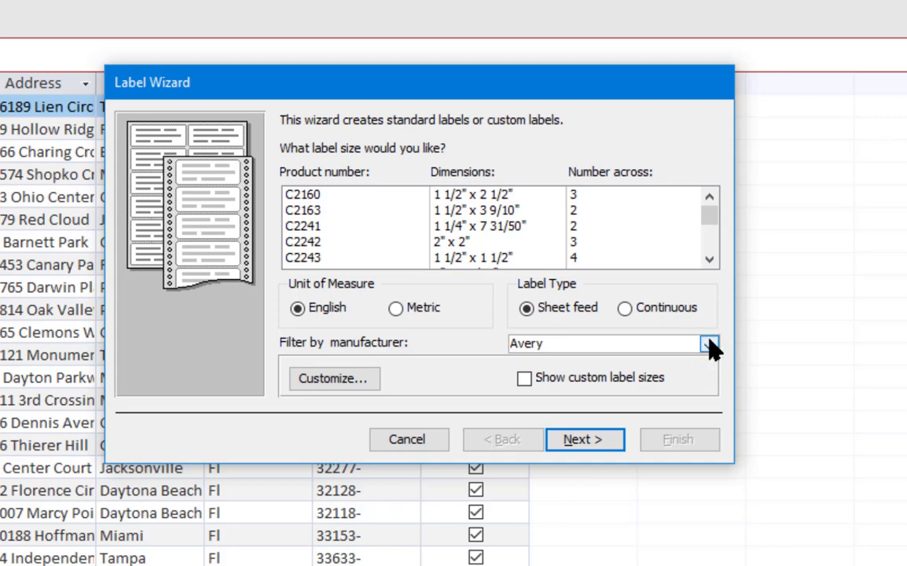
Select Avery 5260 sheet-feed labels (1" x 2 5/8", three across) and continue
left_click(707, 343)
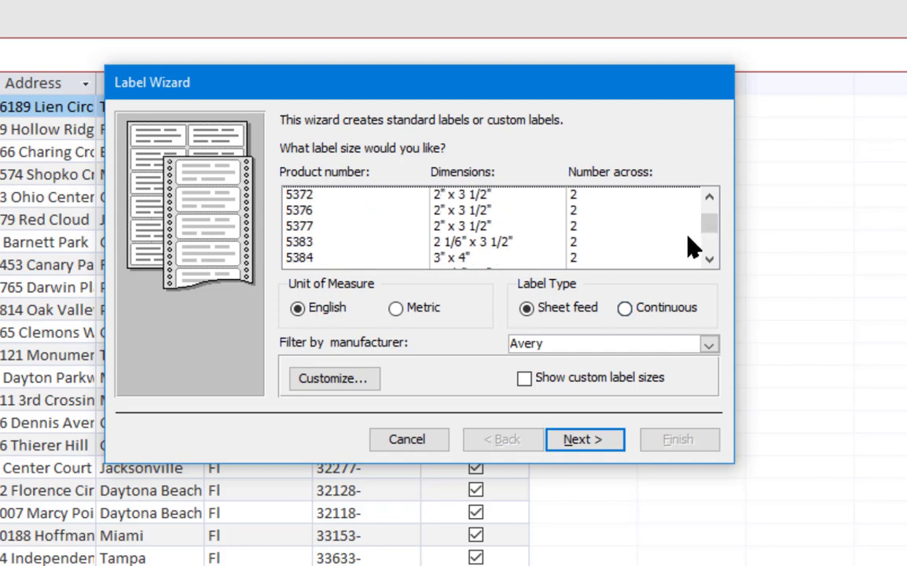
scroll("down", 3)
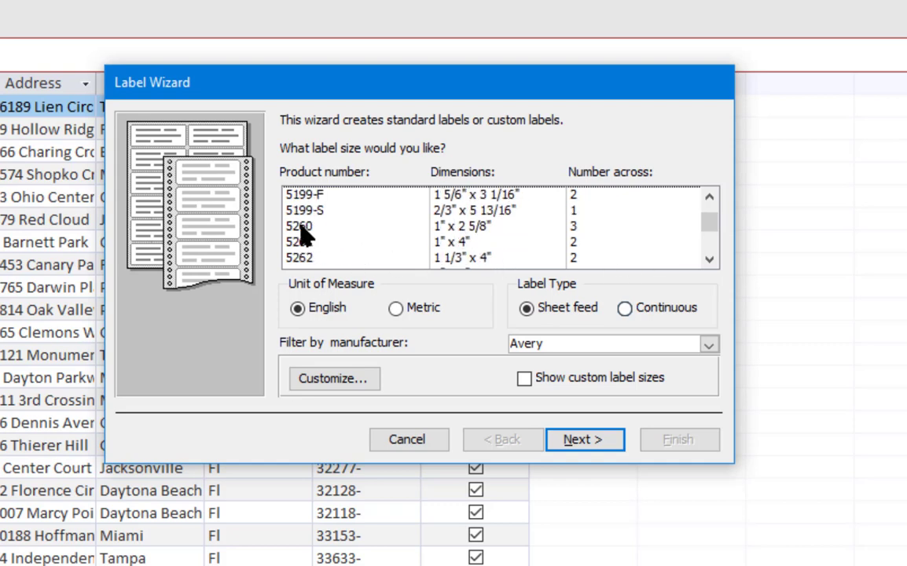
left_click(301, 227)
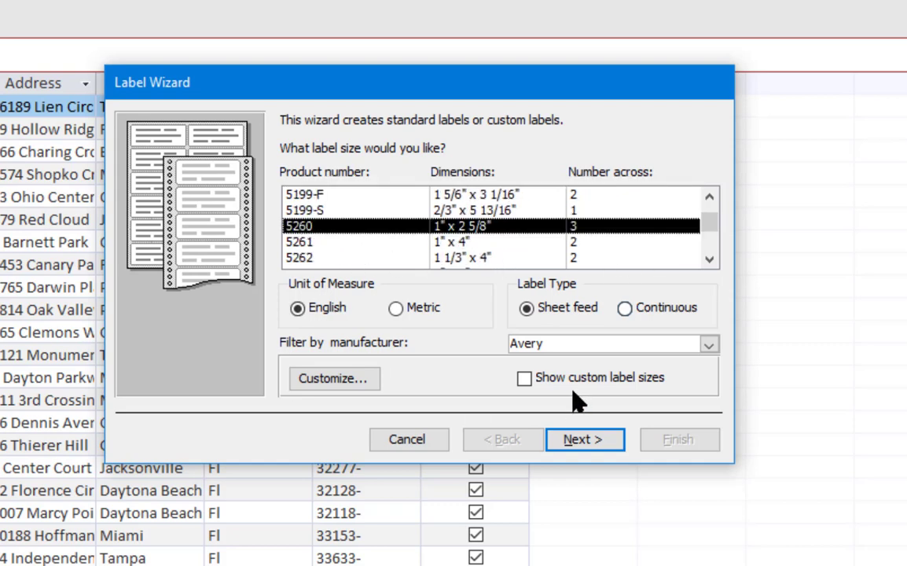
mouse_move(657, 527)
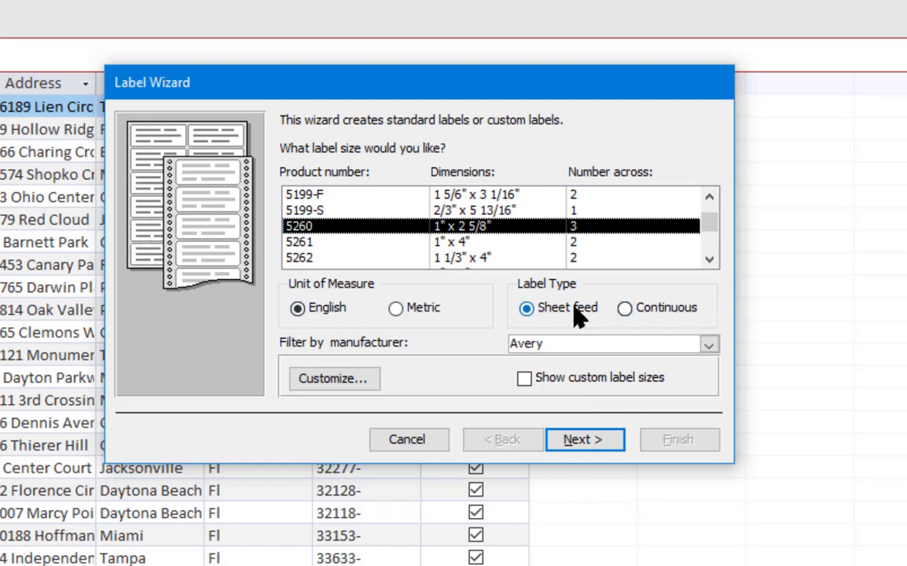
mouse_move(604, 325)
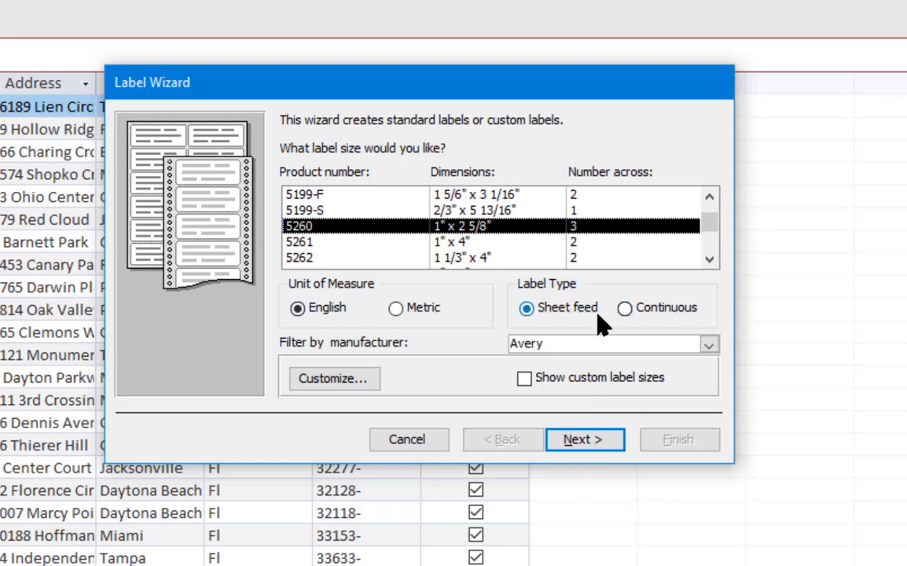
mouse_move(605, 314)
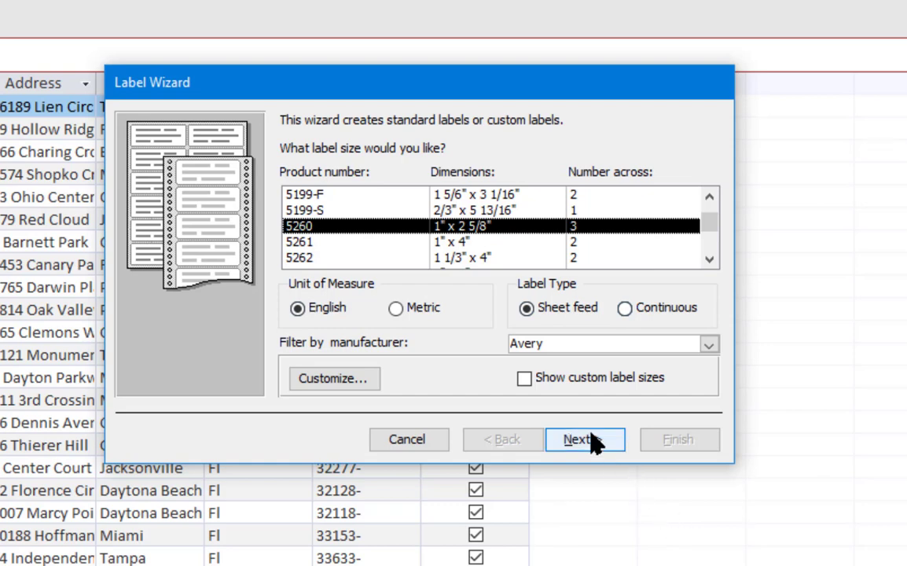
left_click(585, 440)
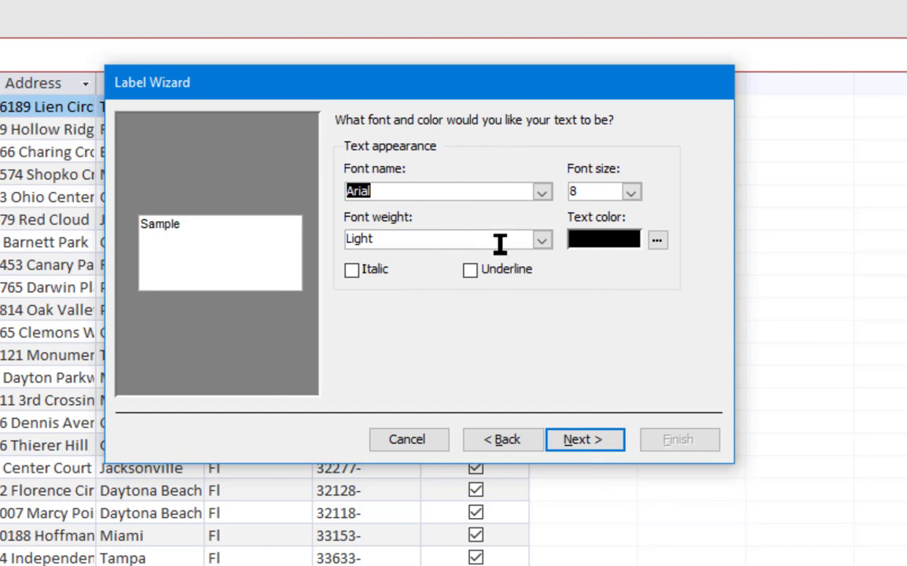
Set the label font size to 10 and continue to the label contents step
left_click(629, 191)
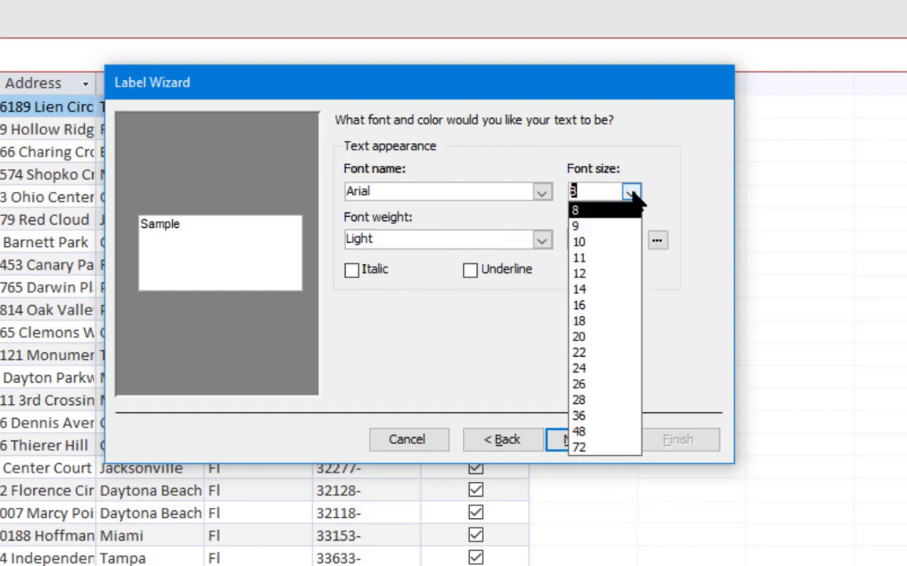
left_click(579, 242)
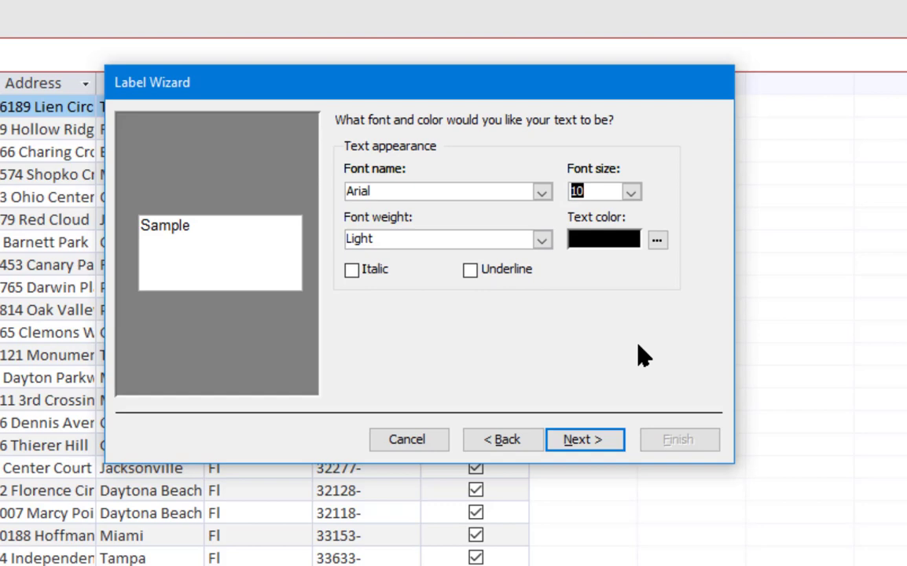
left_click(501, 438)
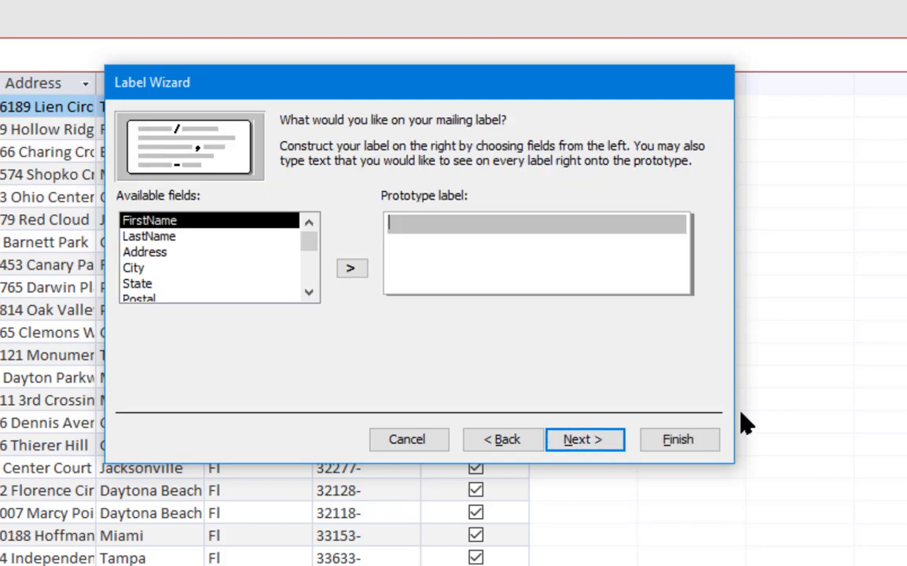
mouse_move(557, 265)
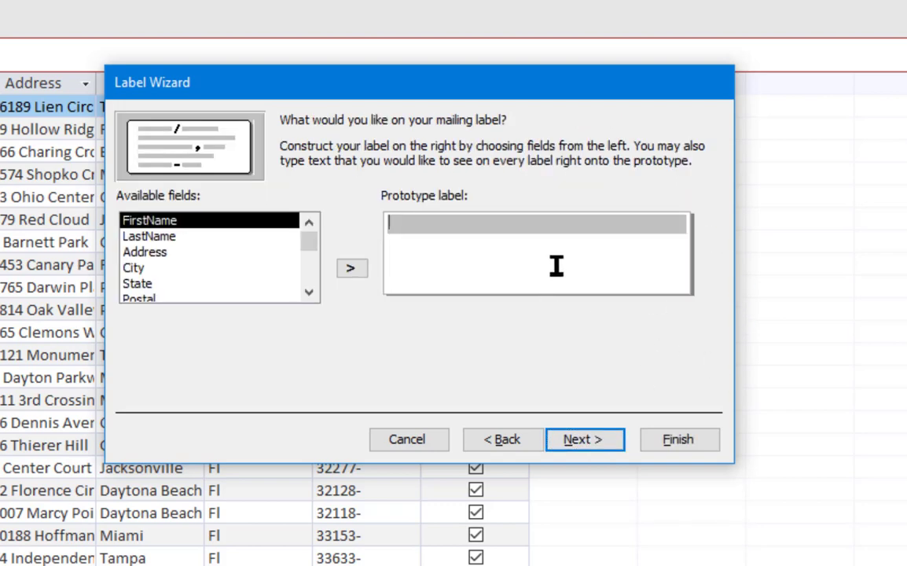
mouse_move(482, 242)
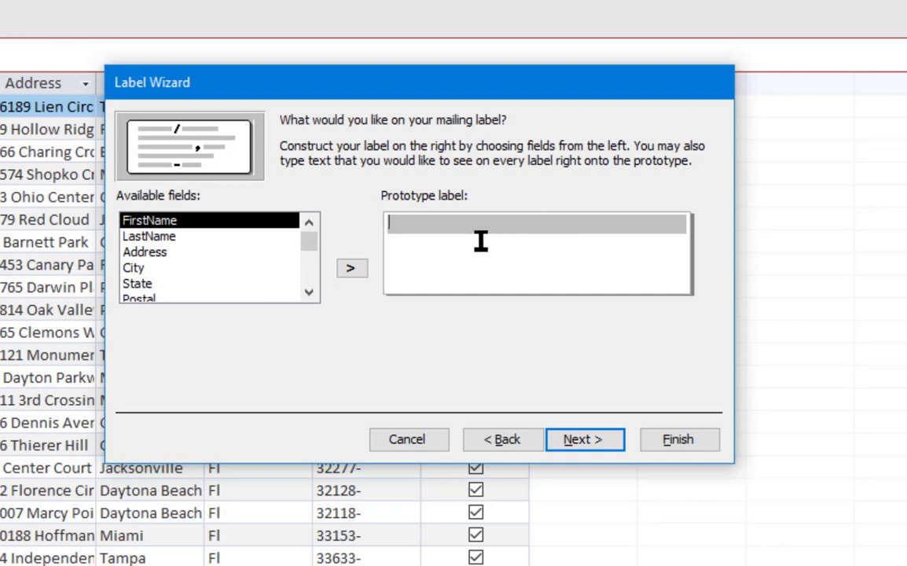
mouse_move(585, 234)
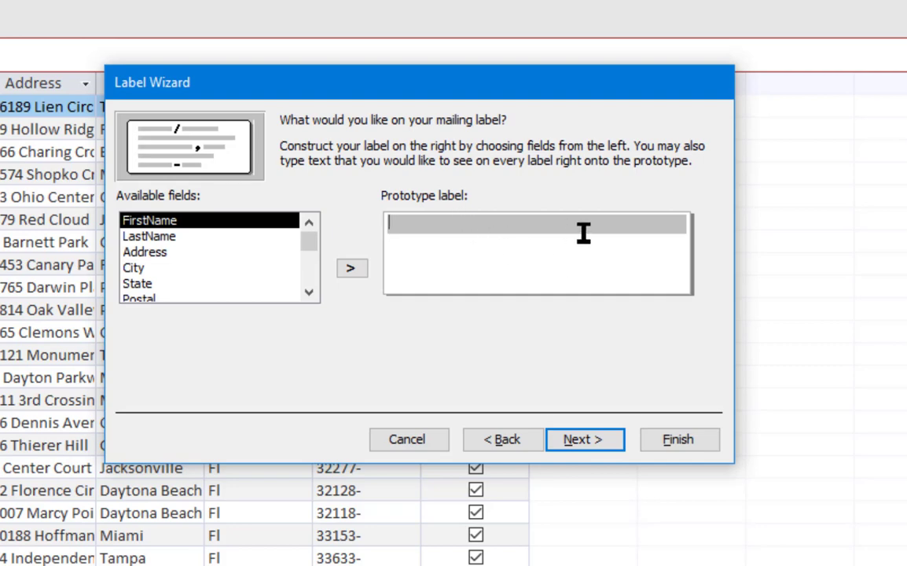
mouse_move(197, 250)
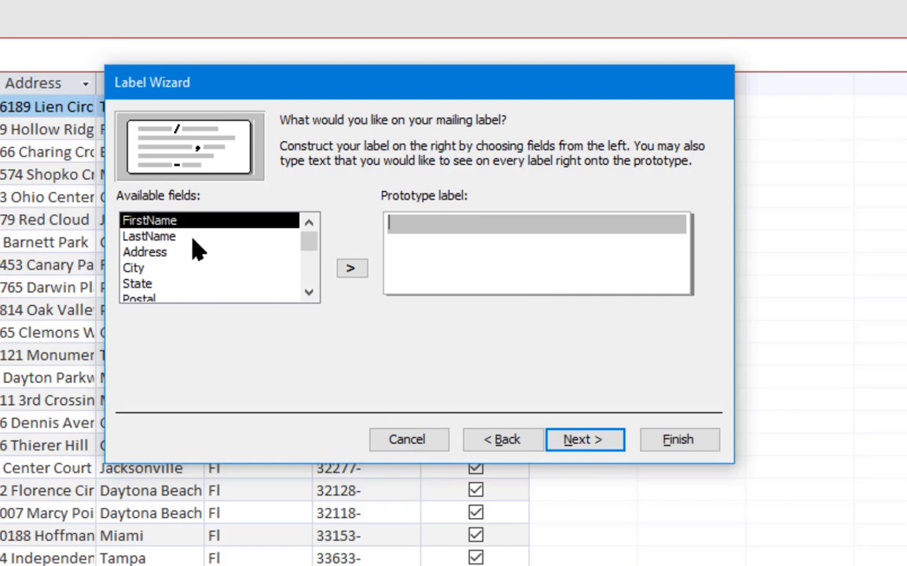
Compose the prototype label: FirstName LastName, Address, City, State Postal; continue to sorting
left_click(353, 268)
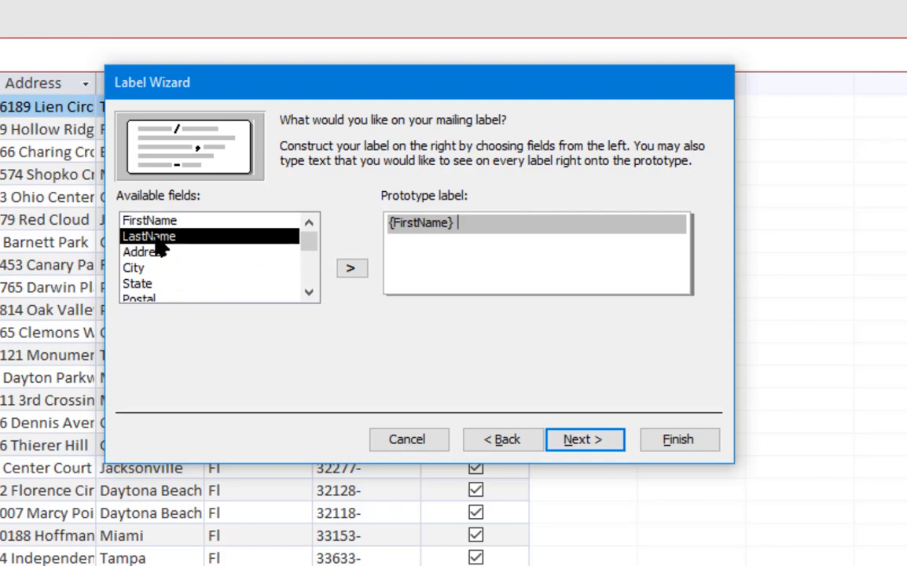
left_click(352, 267)
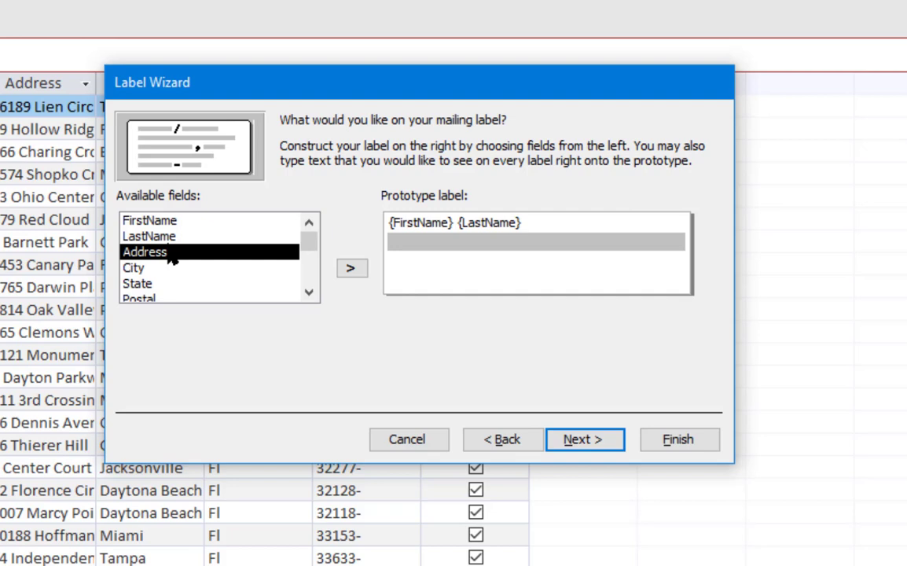
left_click(352, 267)
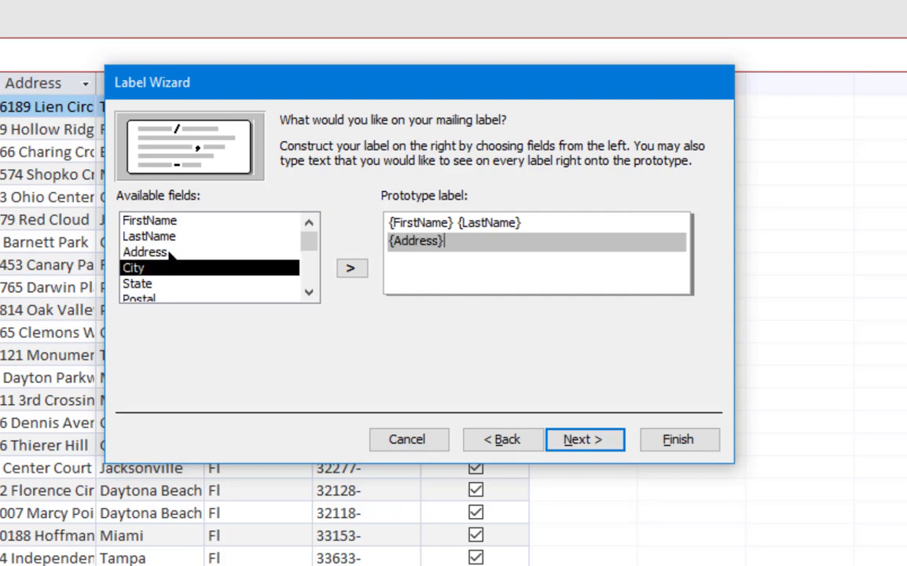
mouse_move(196, 284)
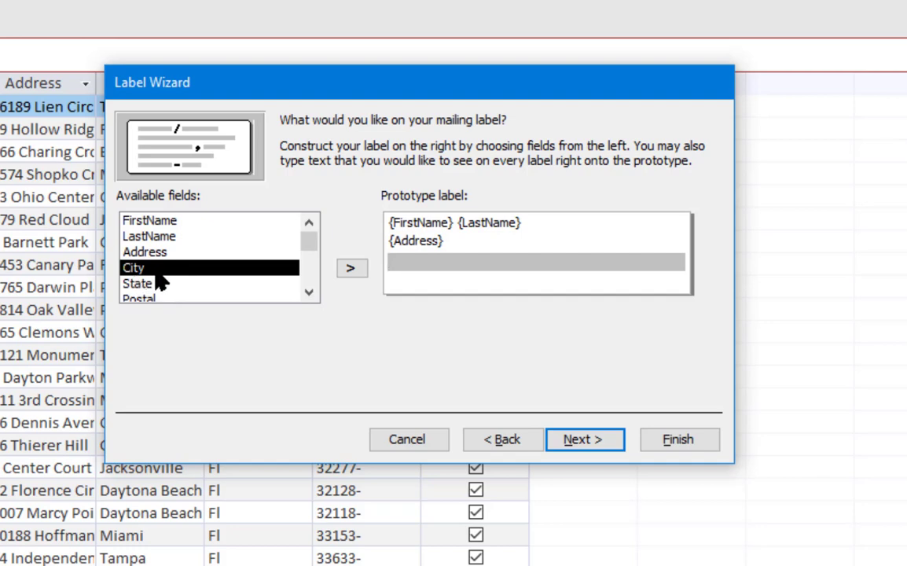
left_click(352, 267)
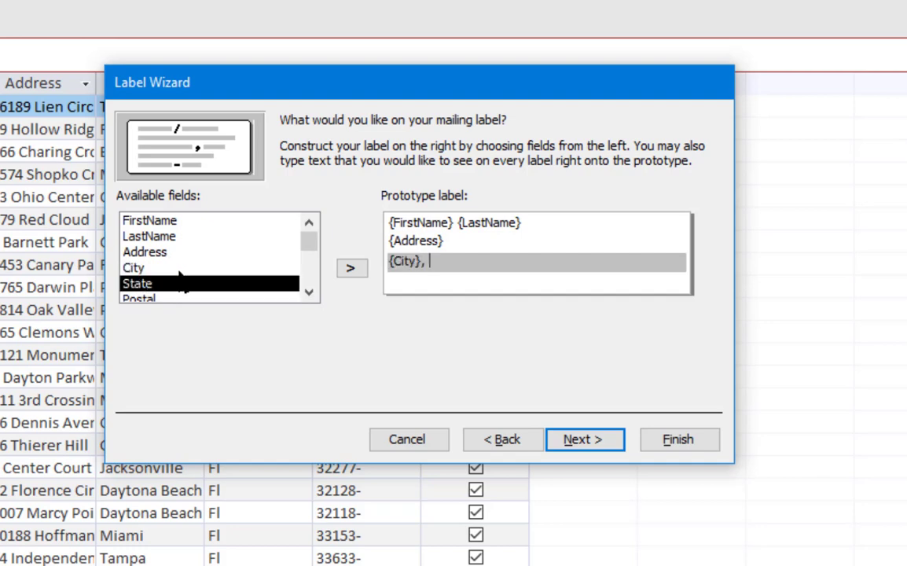
left_click(353, 267)
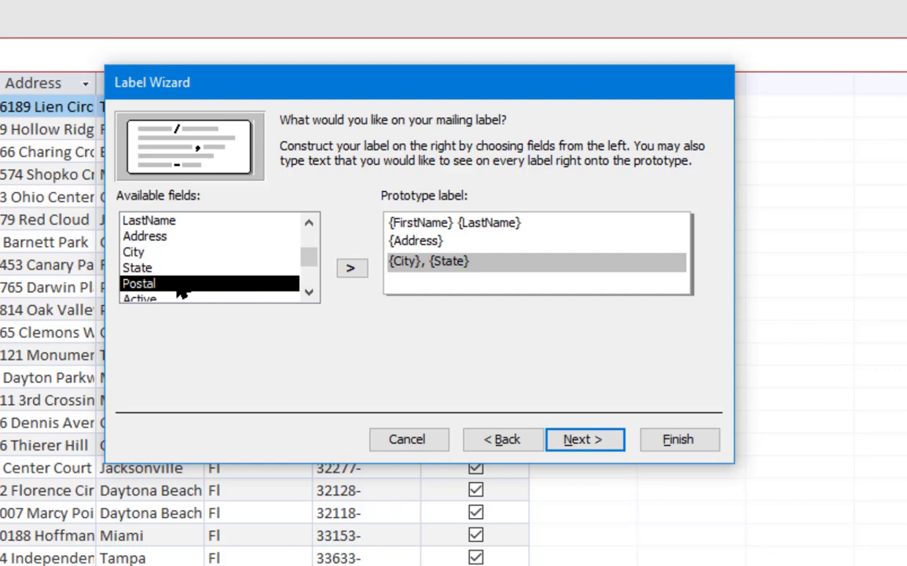
left_click(353, 267)
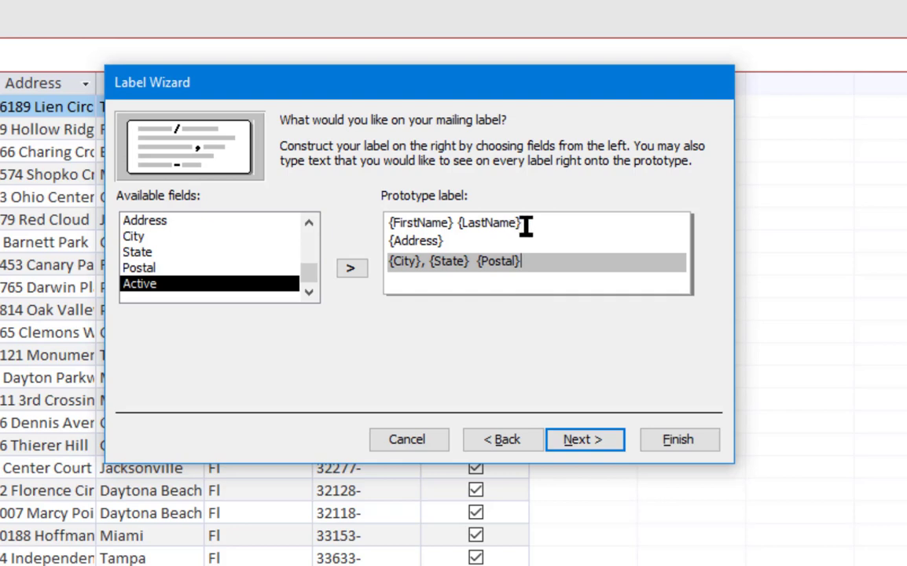
mouse_move(478, 236)
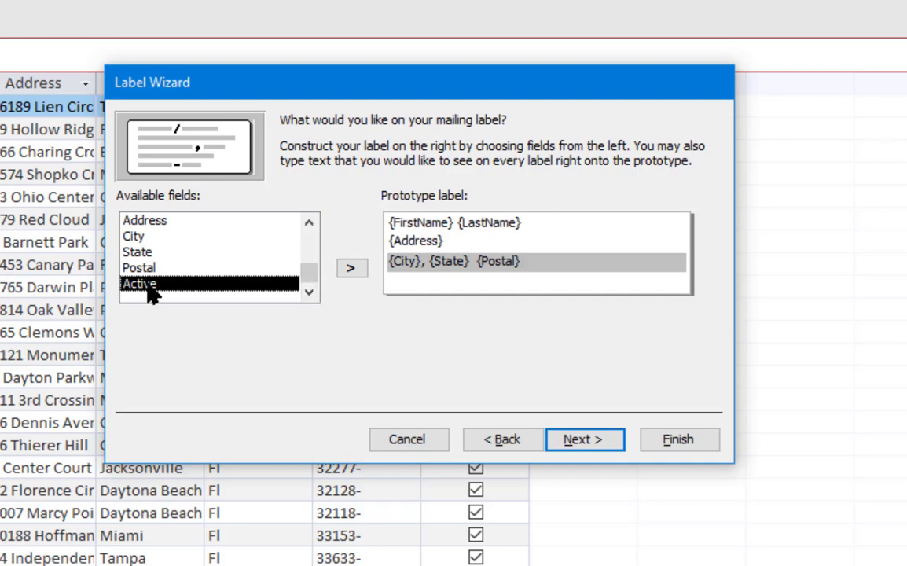
mouse_move(154, 293)
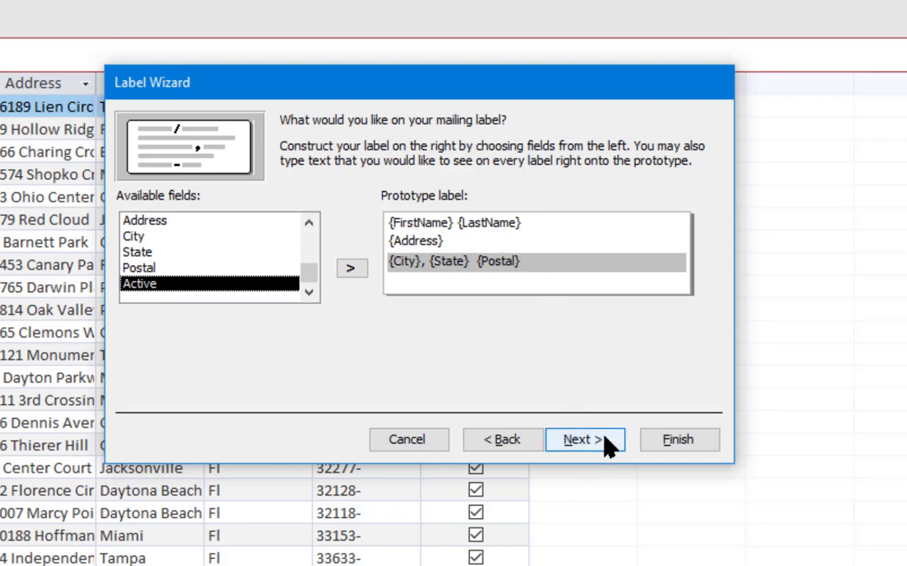
left_click(585, 438)
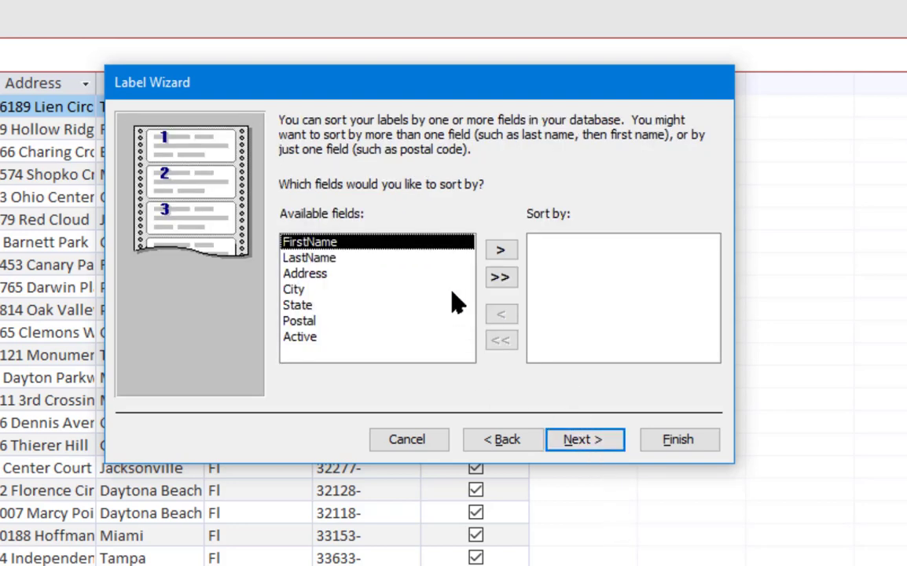
mouse_move(406, 201)
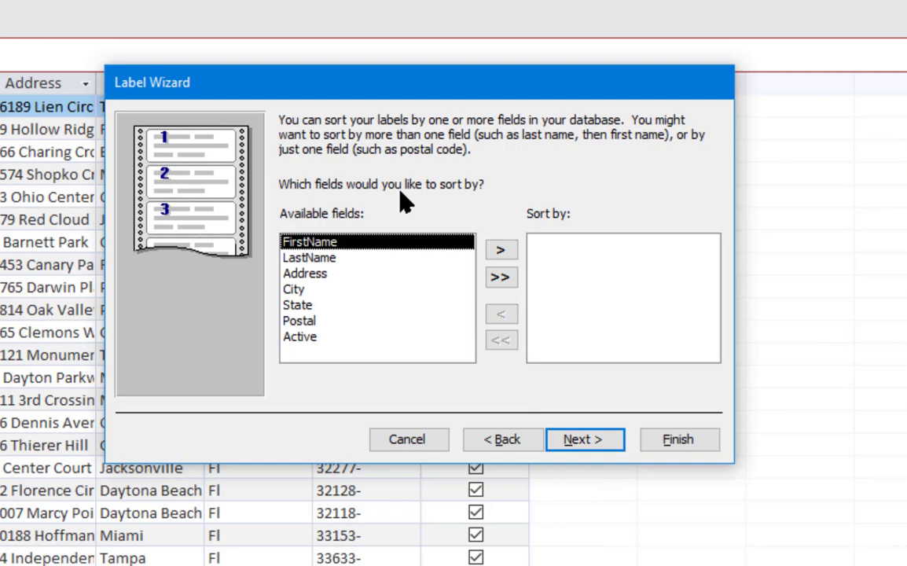
mouse_move(323, 267)
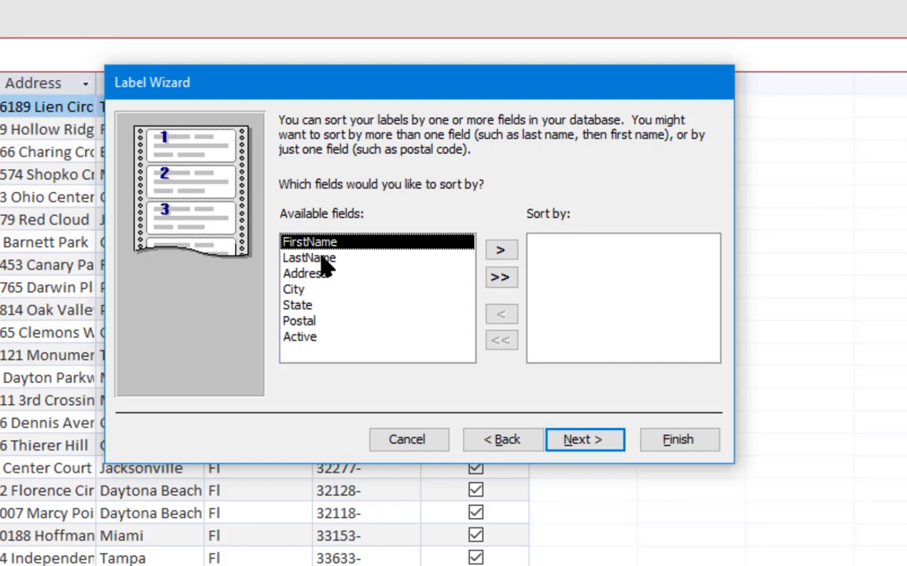
Sort the labels by LastName and advance to the report naming step
left_click(502, 249)
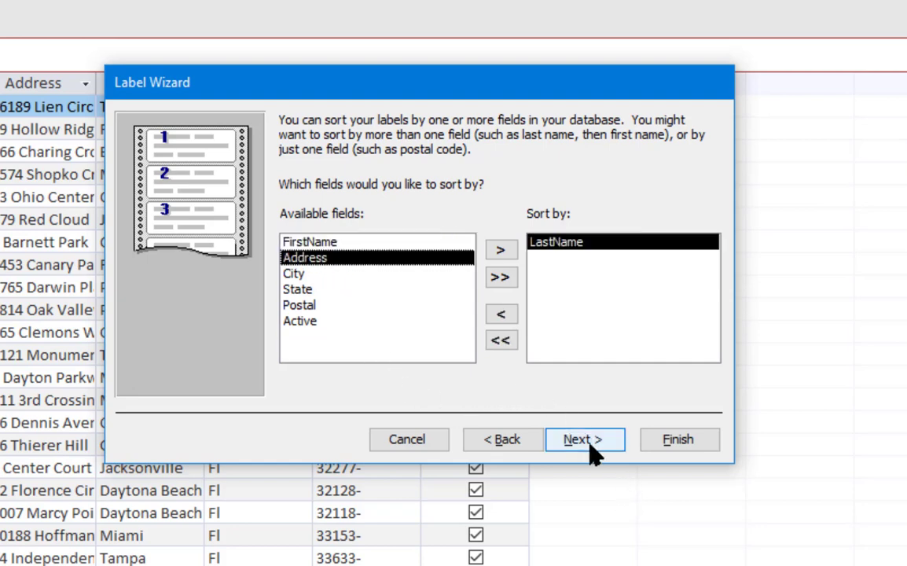
left_click(585, 438)
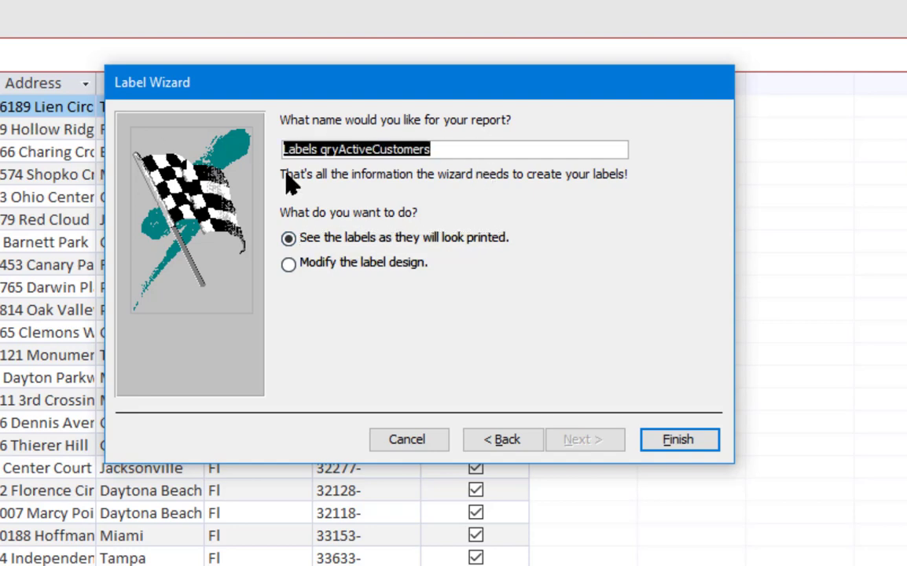
Name the report rptLabelsActiveCustomers and finish the wizard
type("rpt")
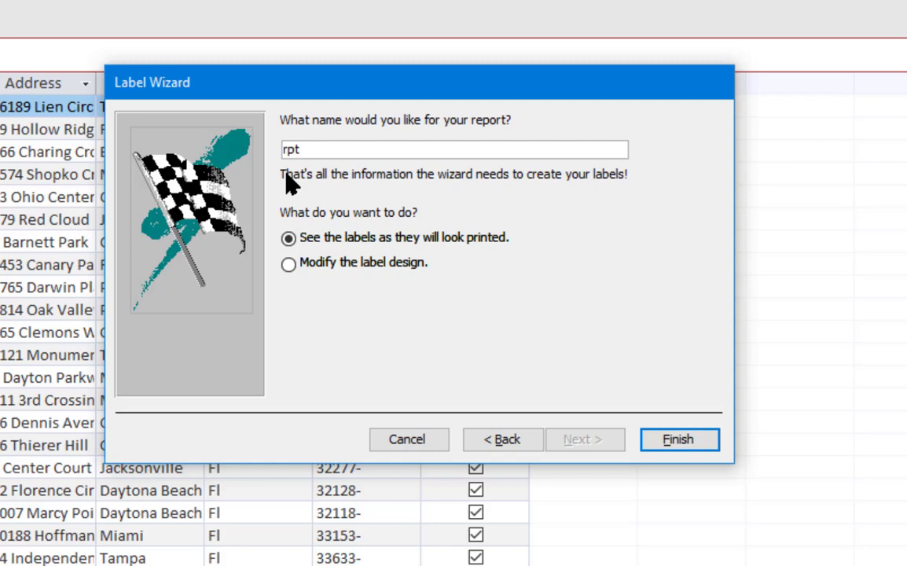
type("LabelsAct")
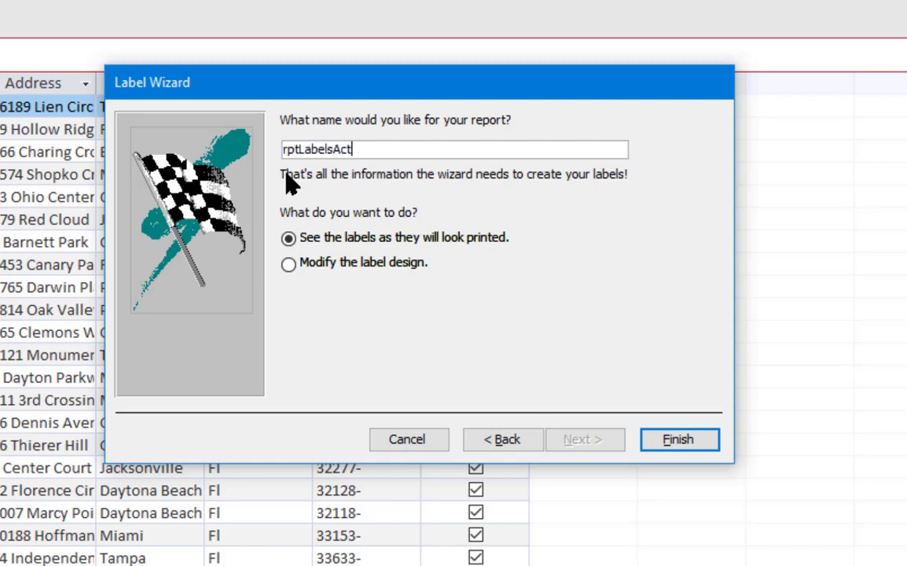
type("iveCustomers")
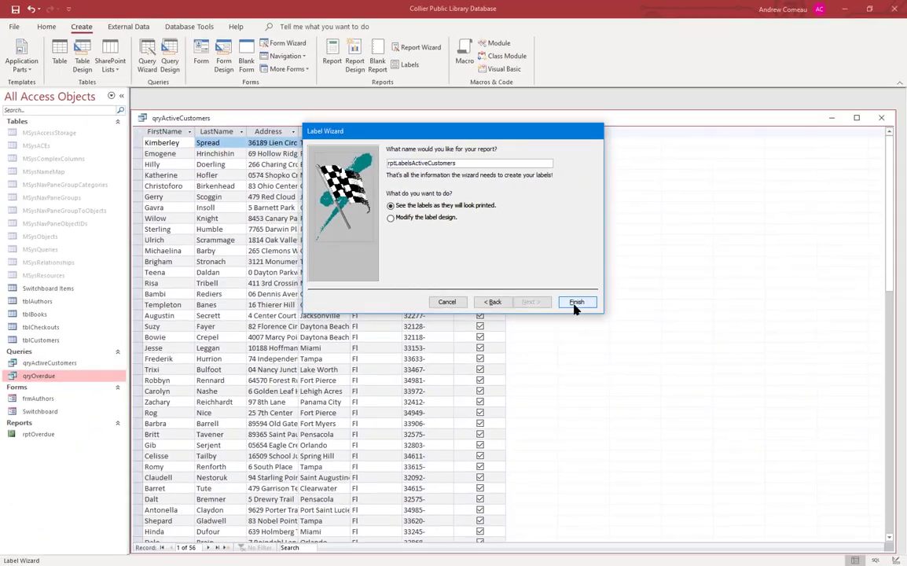
left_click(576, 302)
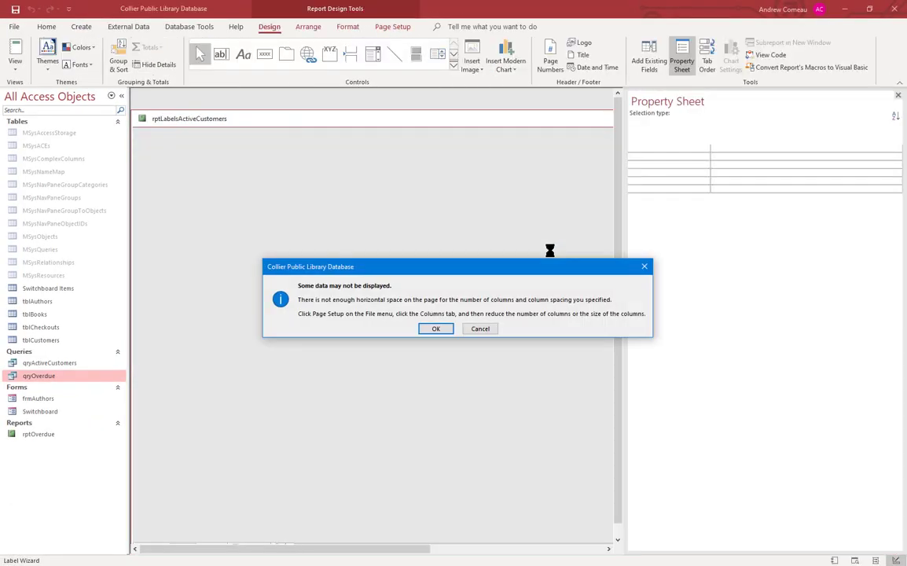
mouse_move(488, 245)
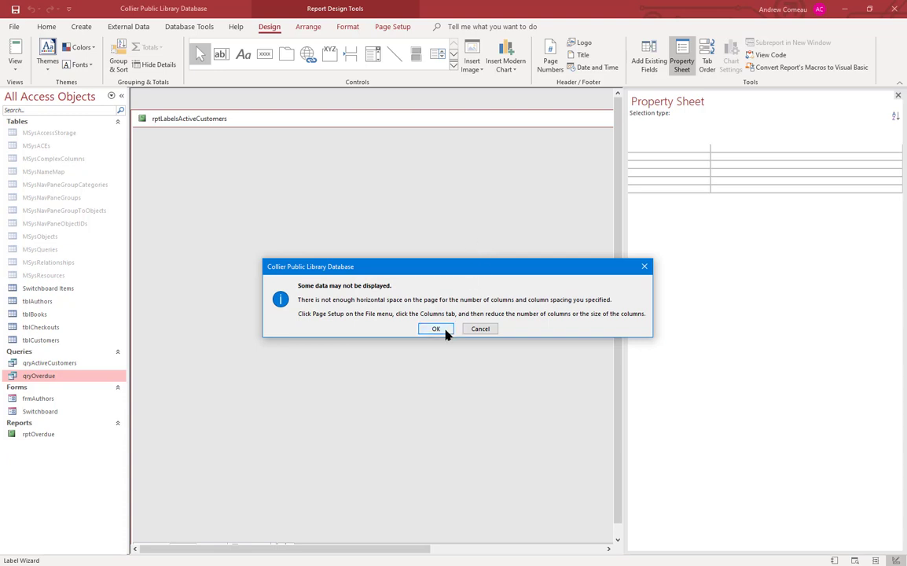
Dismiss the horizontal-space warning so the labels preview three across
left_click(437, 329)
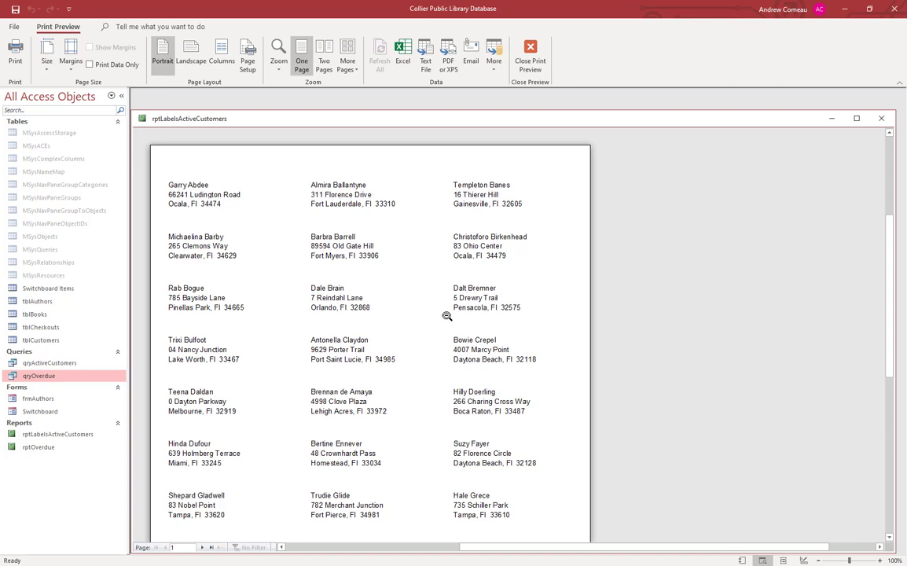
scroll("down", 3)
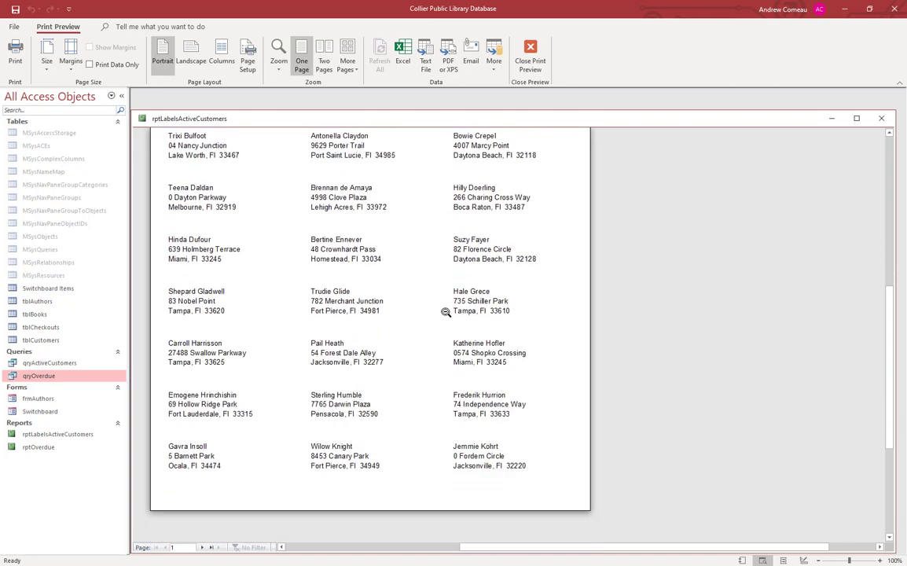
scroll("up", 3)
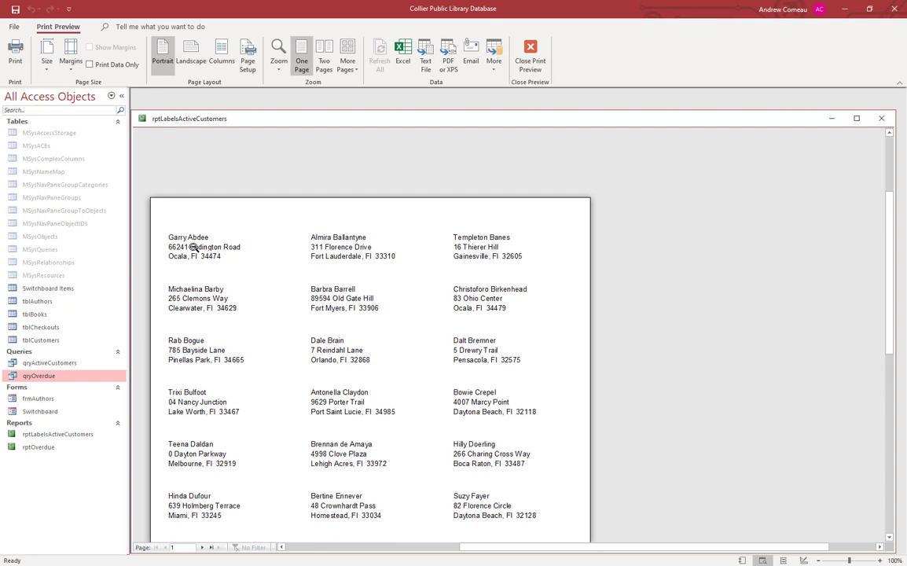
mouse_move(367, 251)
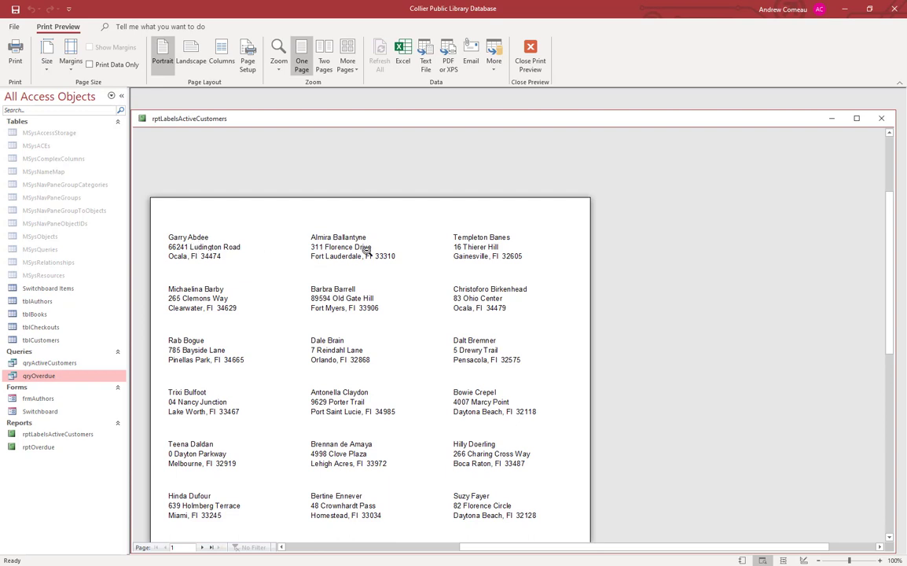
mouse_move(206, 294)
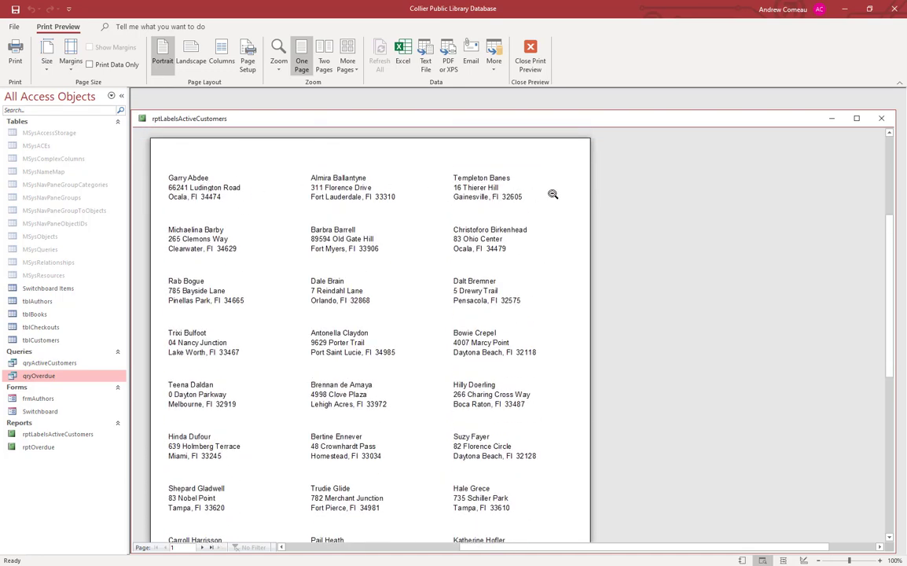
scroll("down", 3)
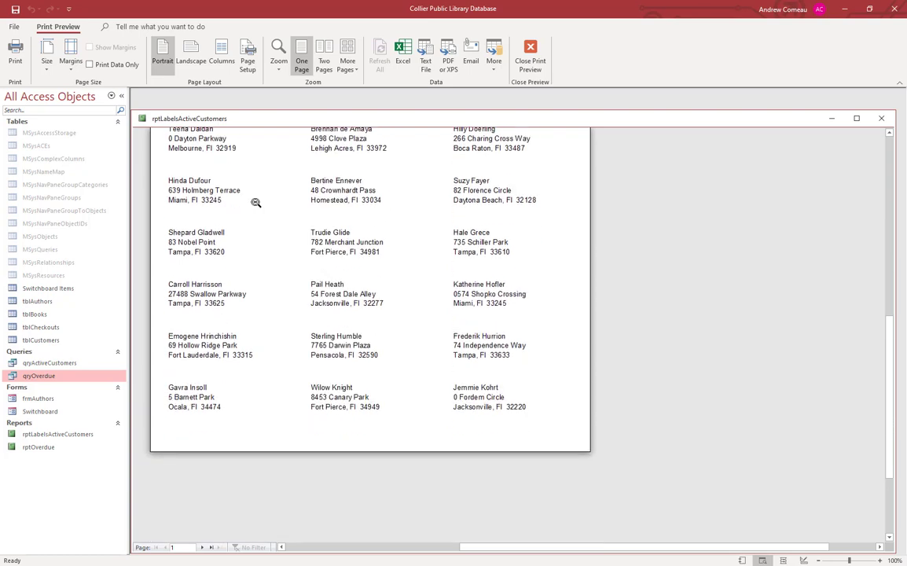
scroll("up", 3)
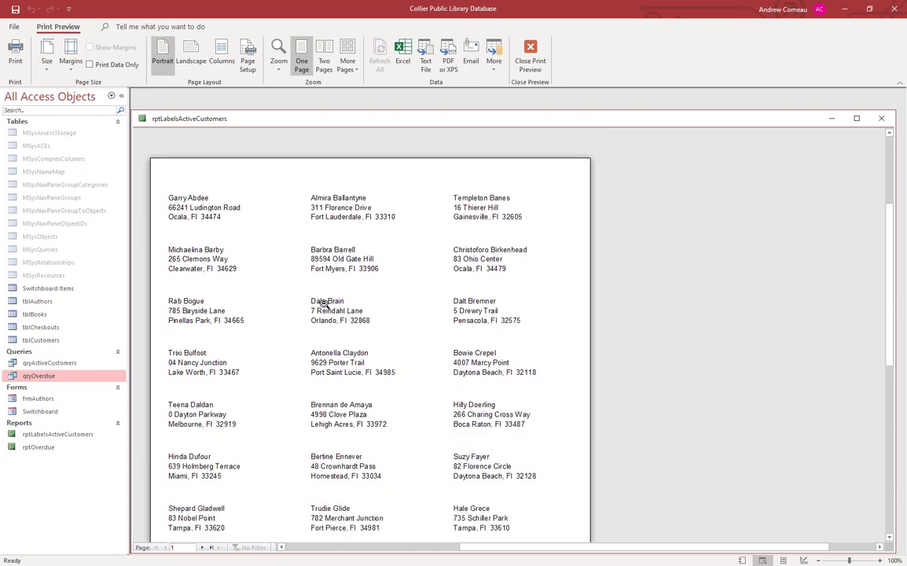
right_click(327, 302)
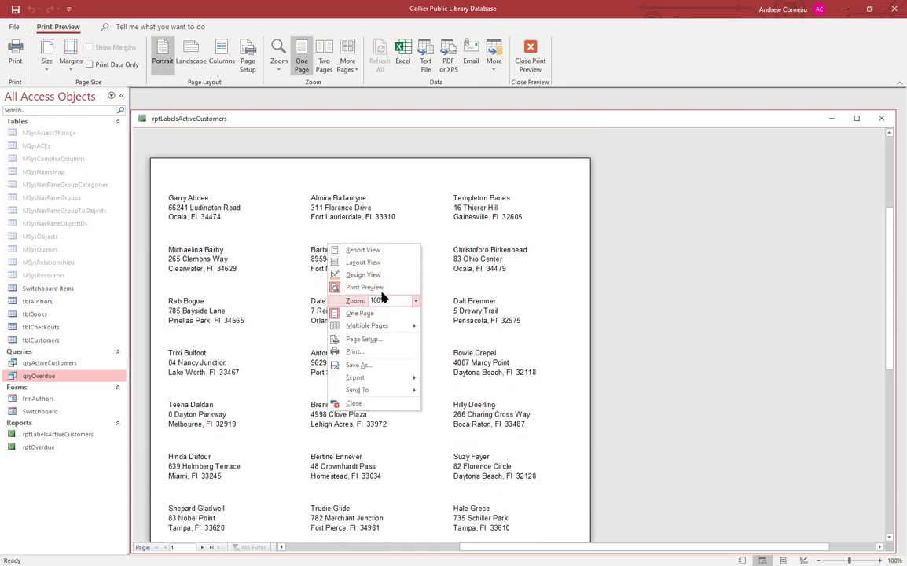
Switch rptLabelsActiveCustomers to Design view and bring up the Page Setup dialog with margins
left_click(363, 274)
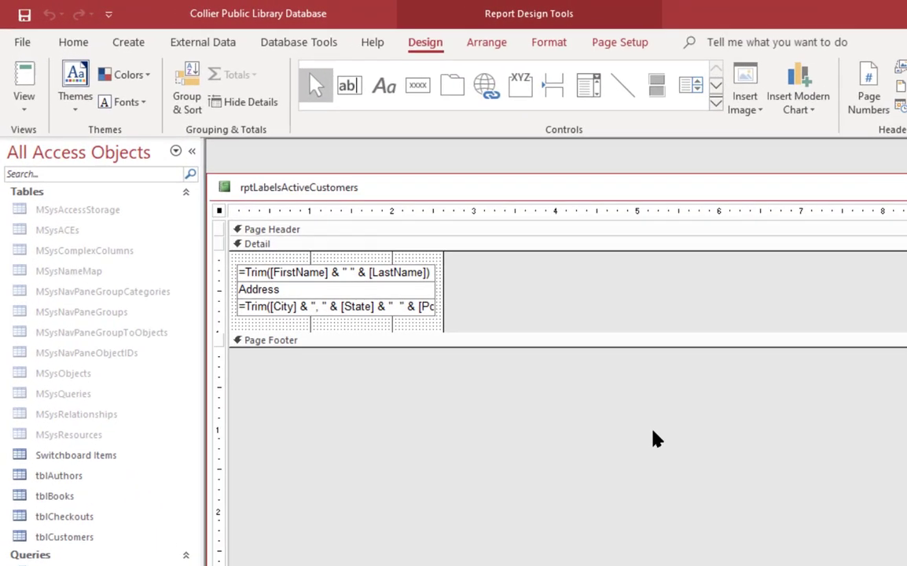
mouse_move(648, 311)
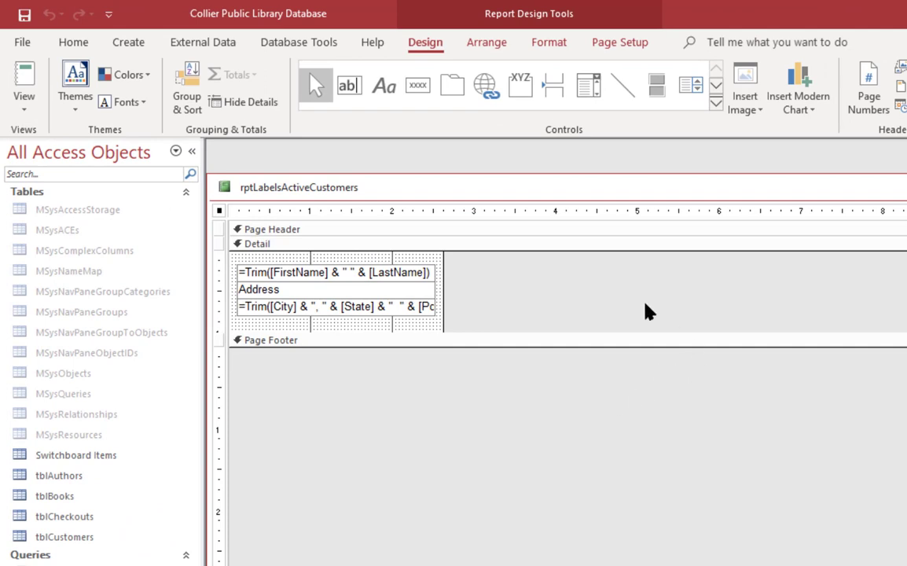
mouse_move(427, 274)
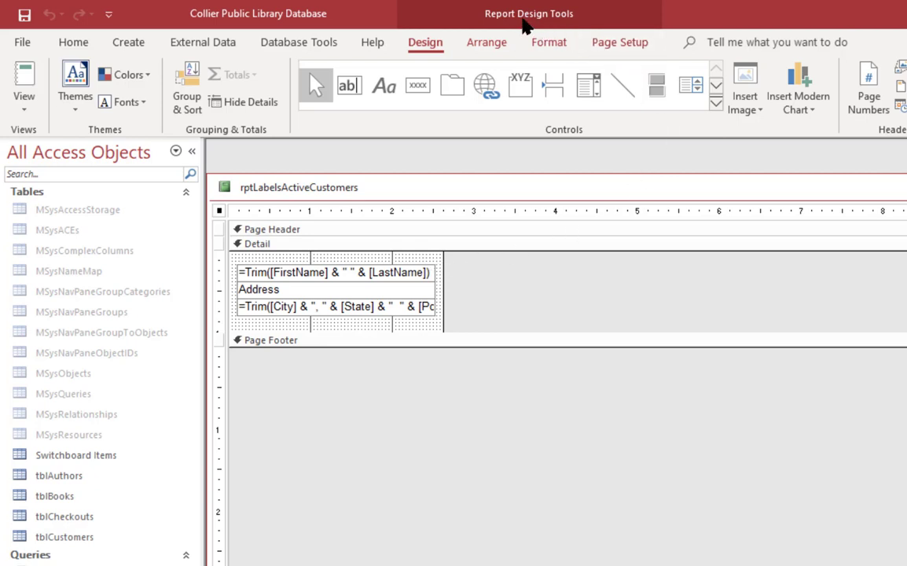
left_click(619, 40)
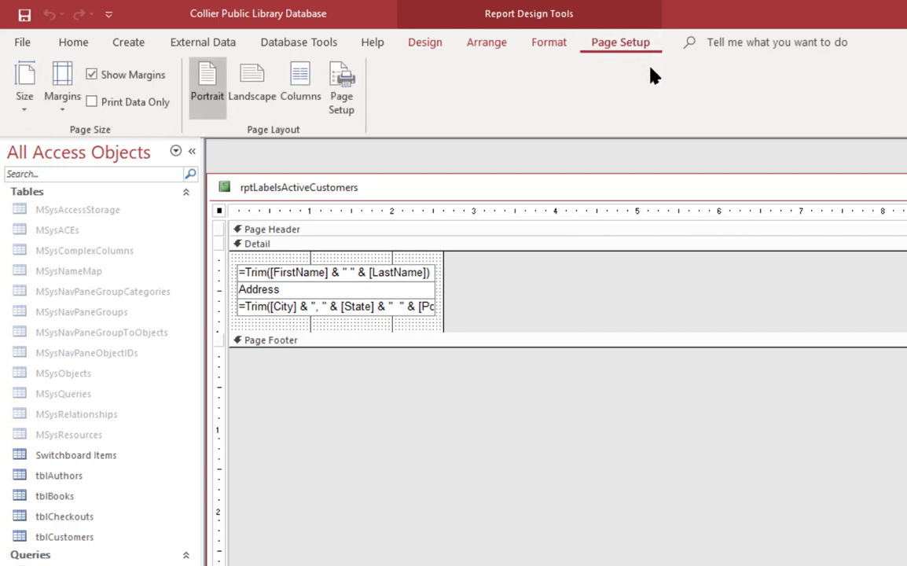
mouse_move(654, 99)
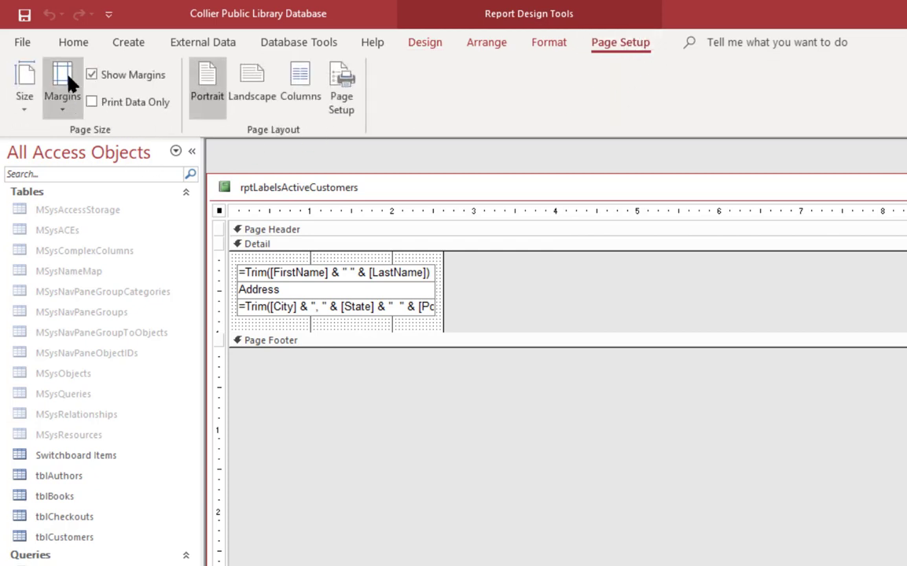
left_click(63, 86)
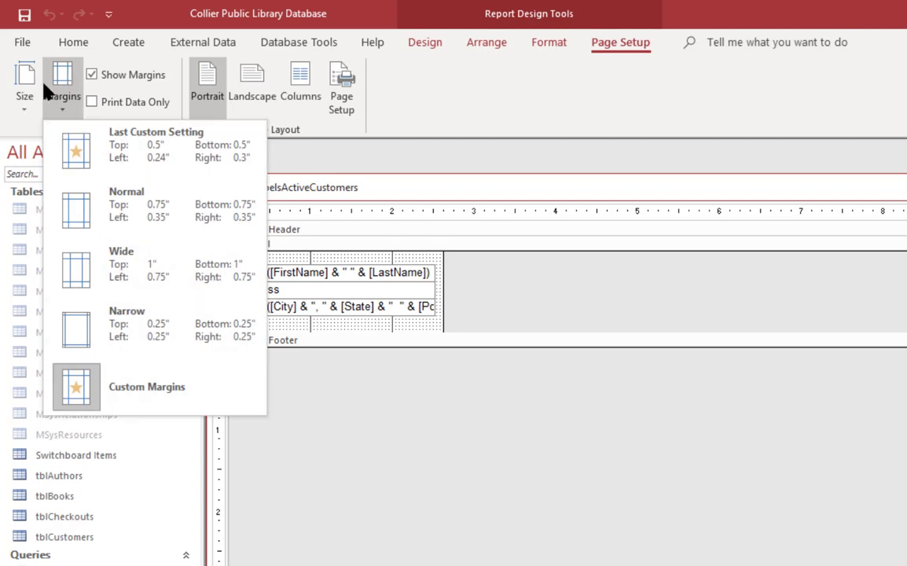
mouse_move(354, 88)
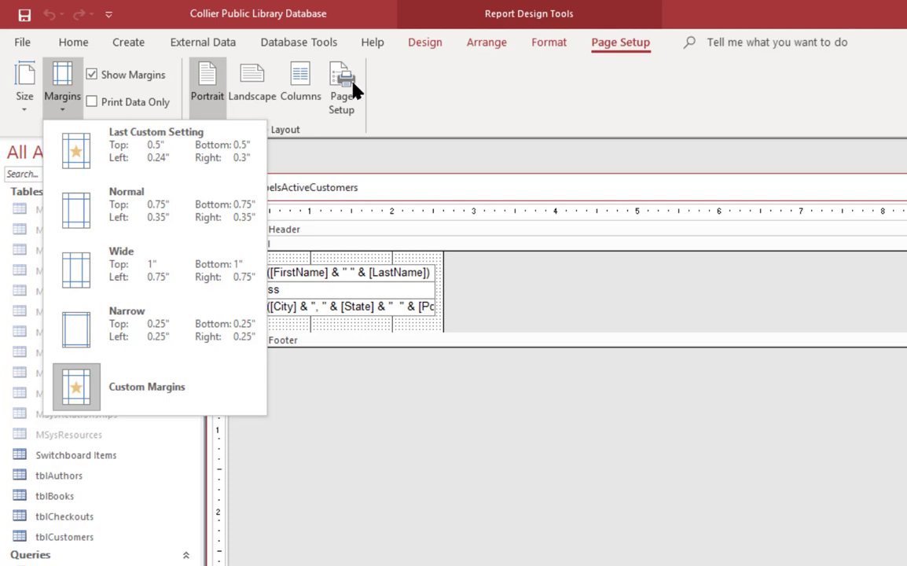
mouse_move(338, 81)
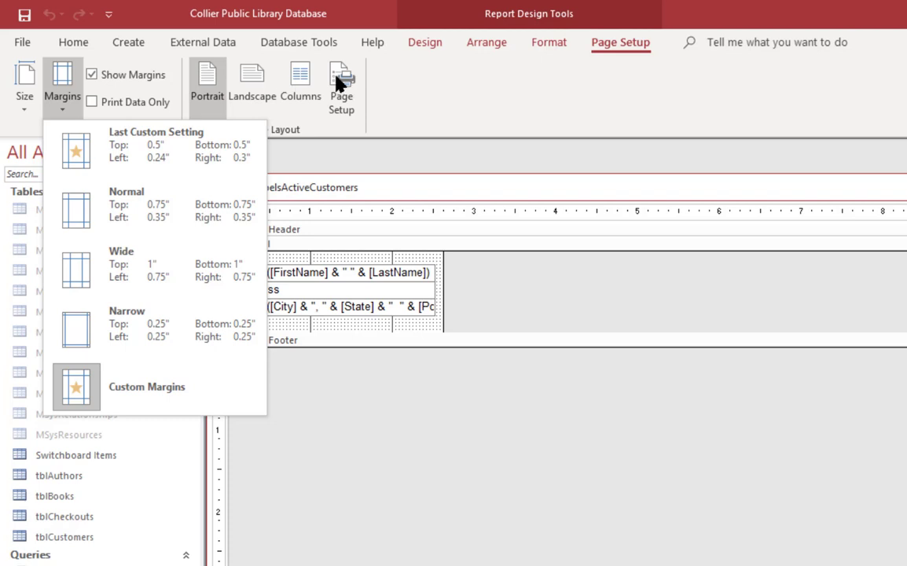
left_click(146, 387)
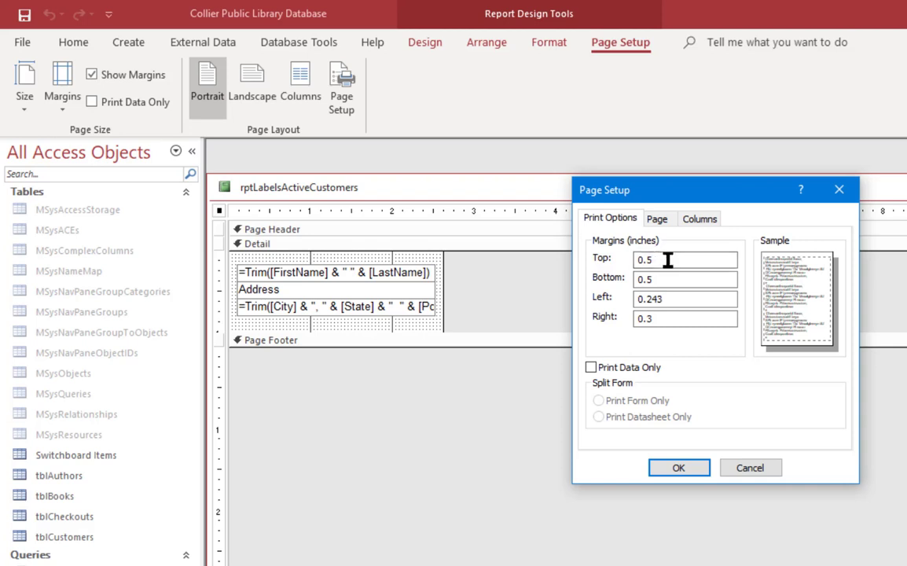
mouse_move(700, 273)
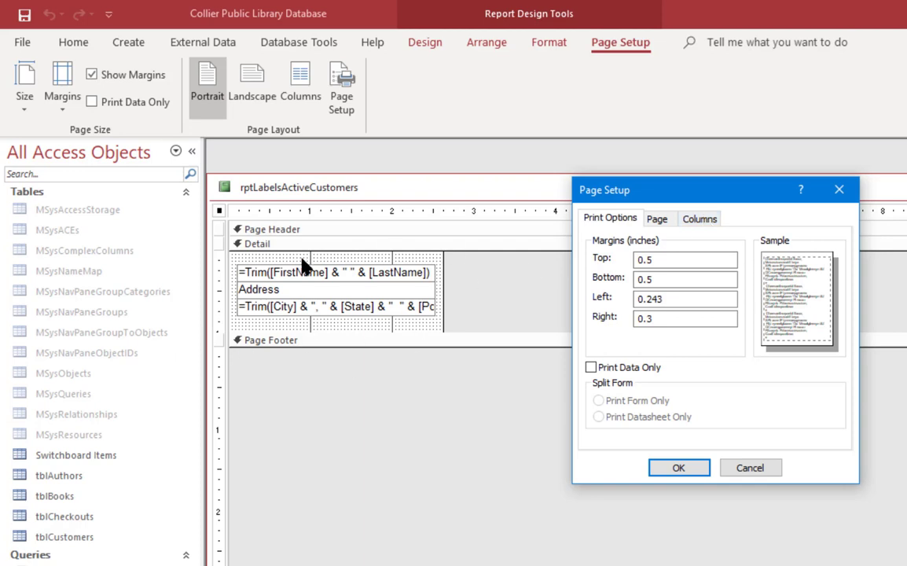
mouse_move(511, 371)
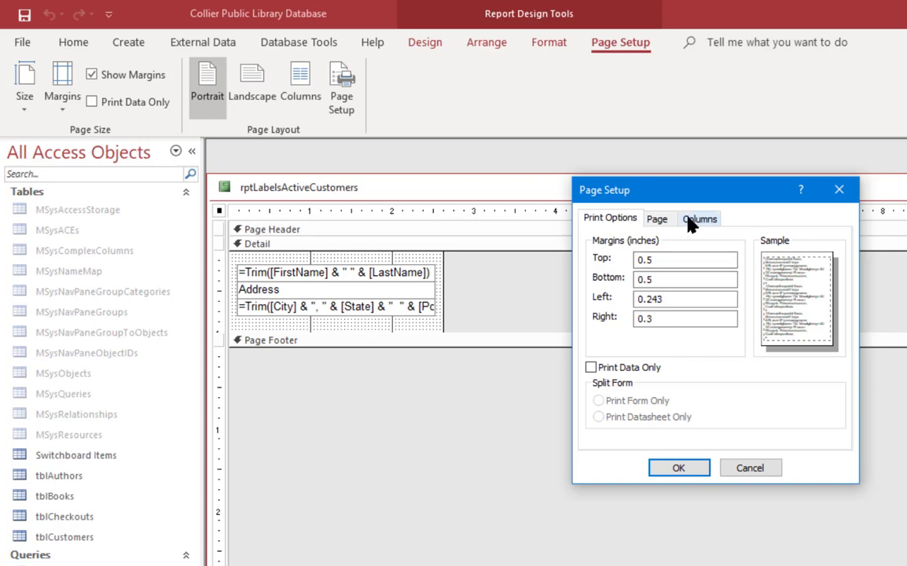
Review the Columns settings: 3 columns, 2.625" by 1", filled across then down
left_click(700, 217)
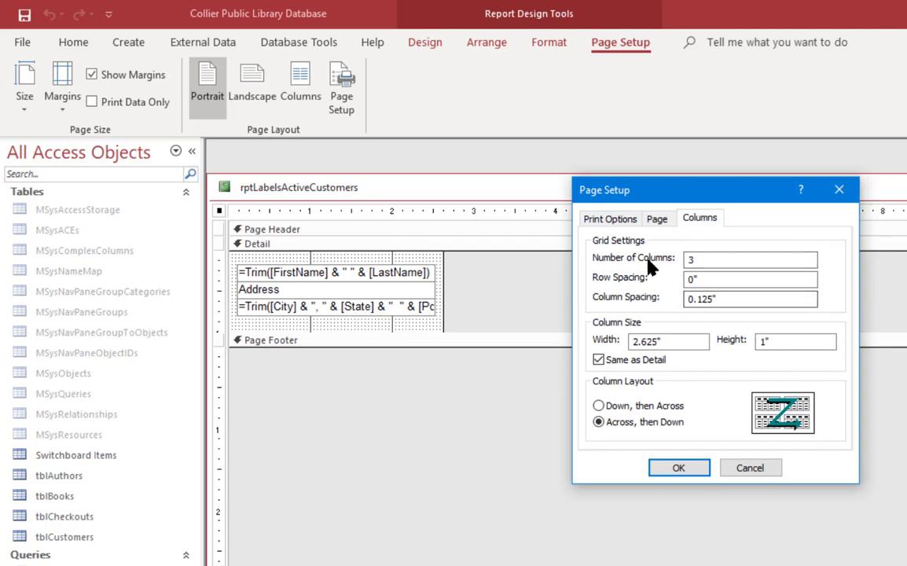
left_click(748, 298)
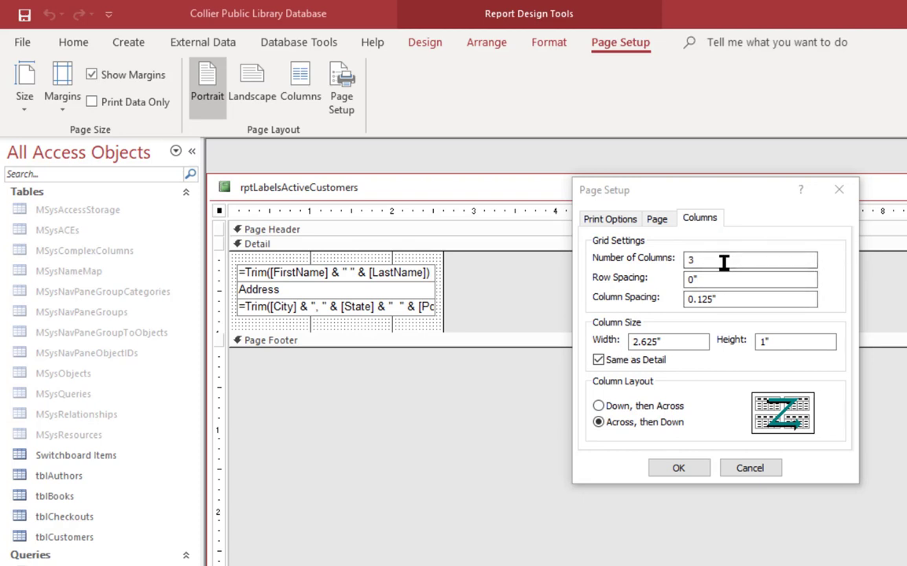
mouse_move(748, 203)
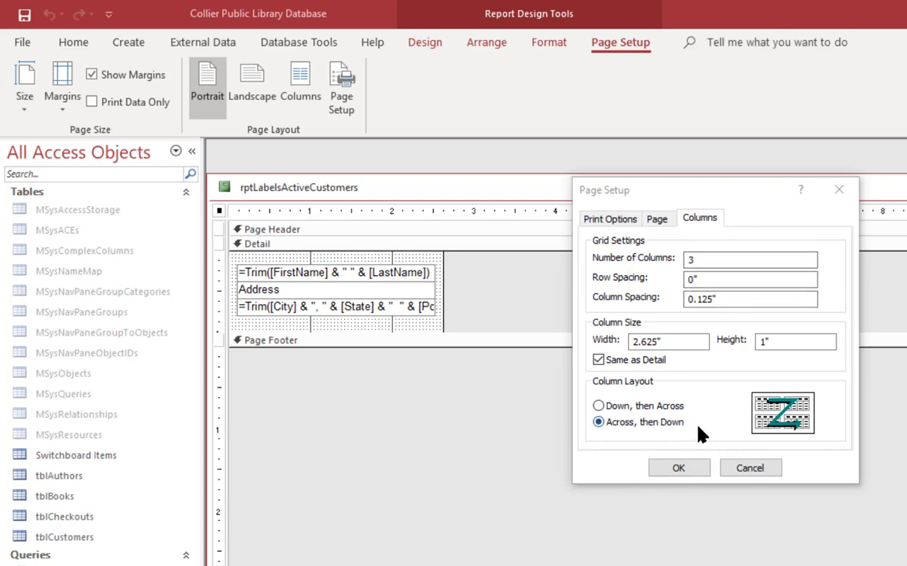
mouse_move(29, 74)
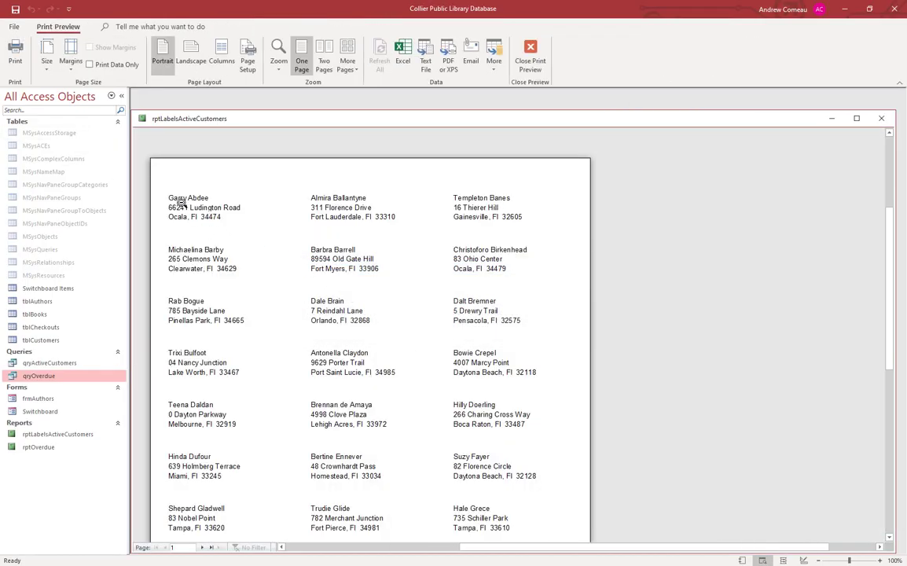
mouse_move(522, 203)
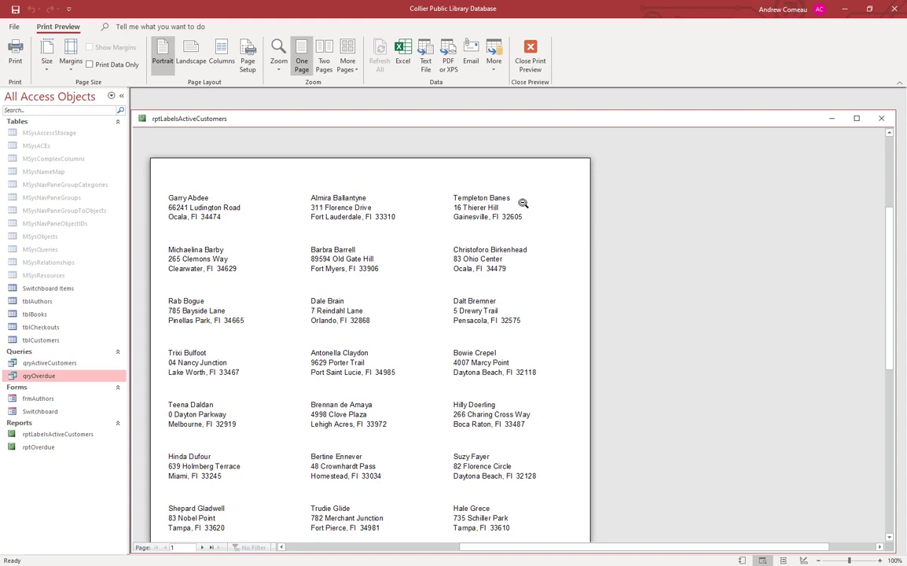
mouse_move(201, 223)
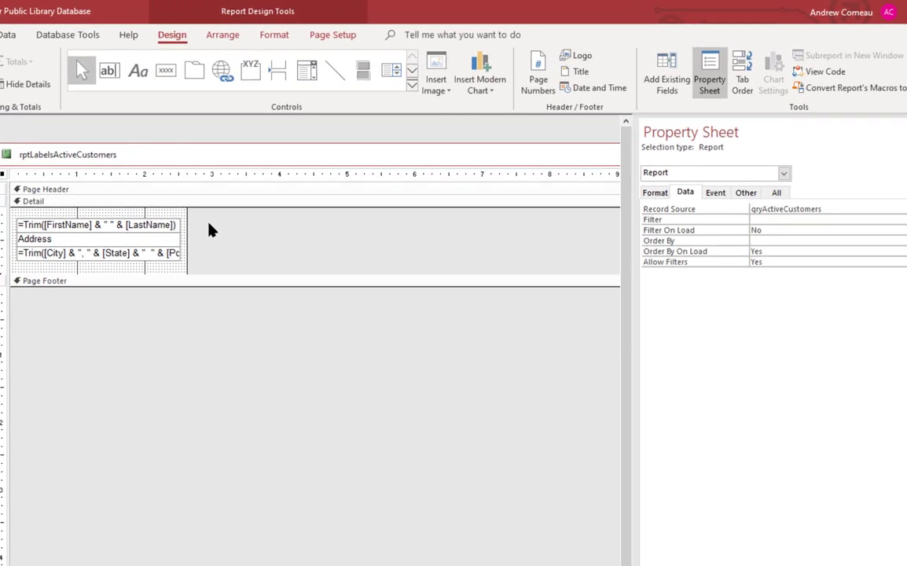
mouse_move(201, 230)
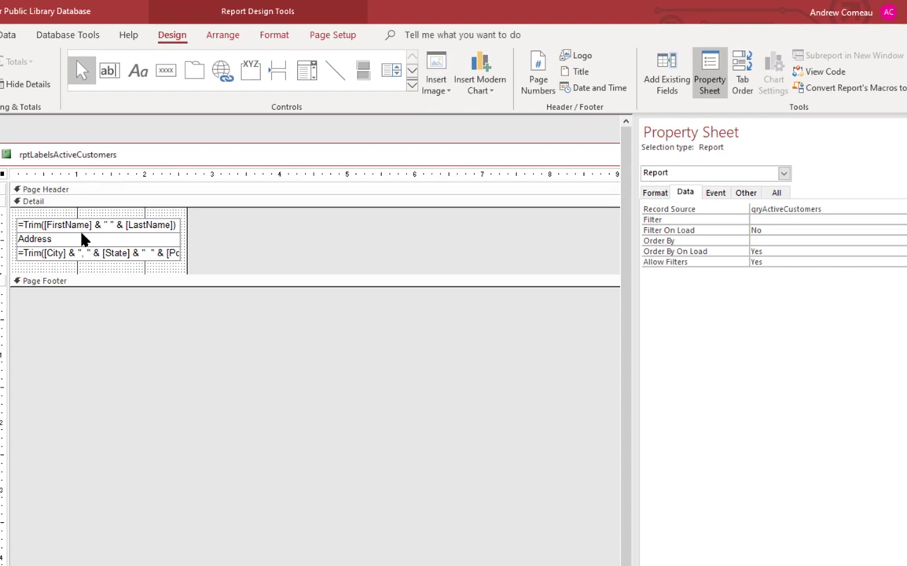
mouse_move(110, 230)
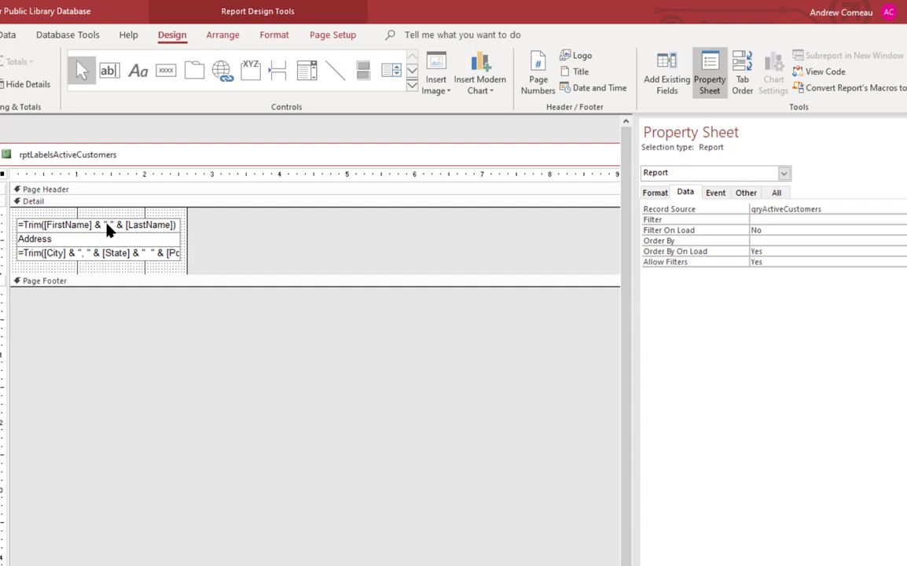
mouse_move(148, 227)
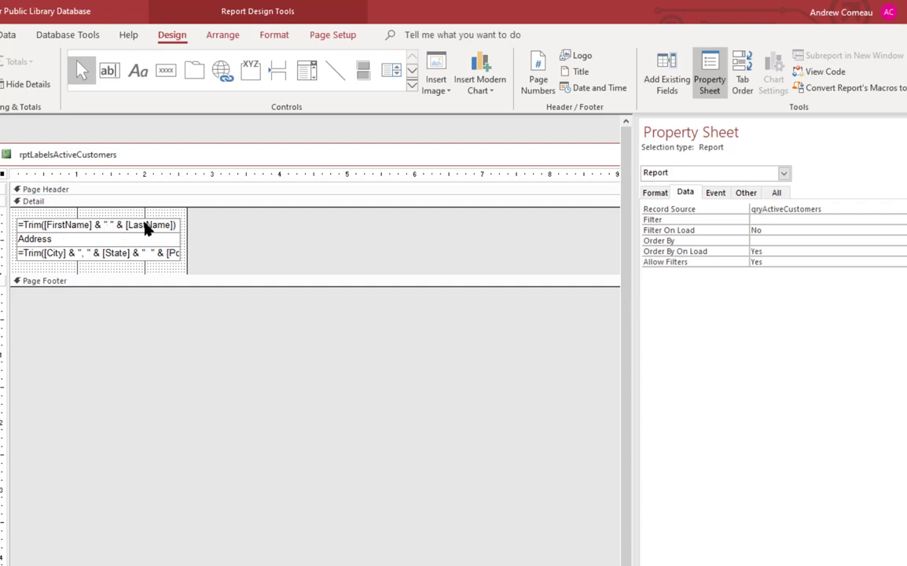
mouse_move(116, 252)
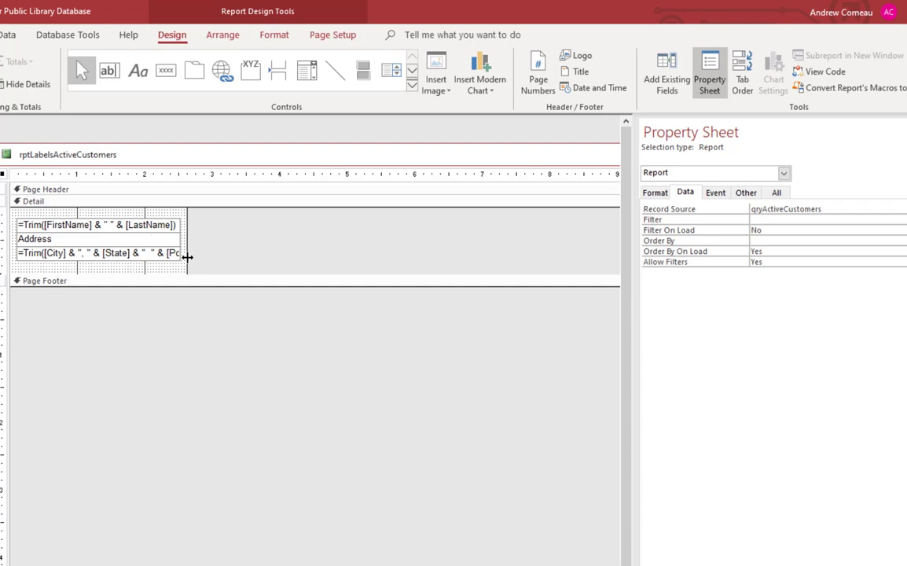
mouse_move(37, 233)
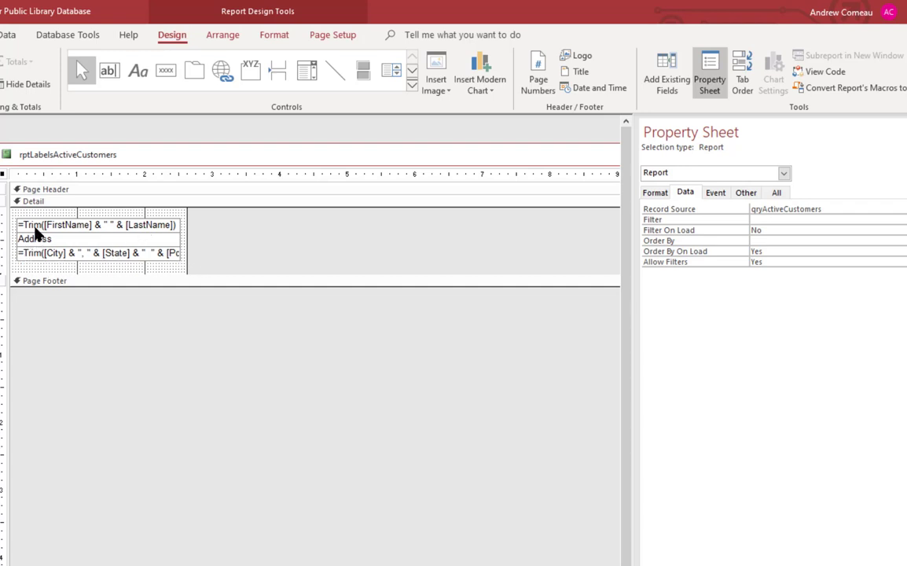
Show the name text box's Control Source =Trim([FirstName] & " " & [LastName])
left_click(95, 225)
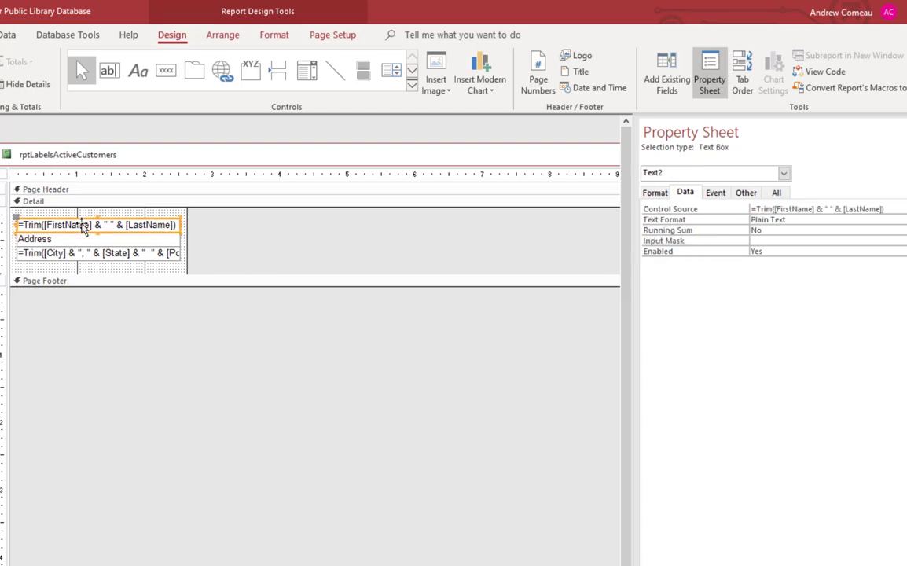
mouse_move(826, 290)
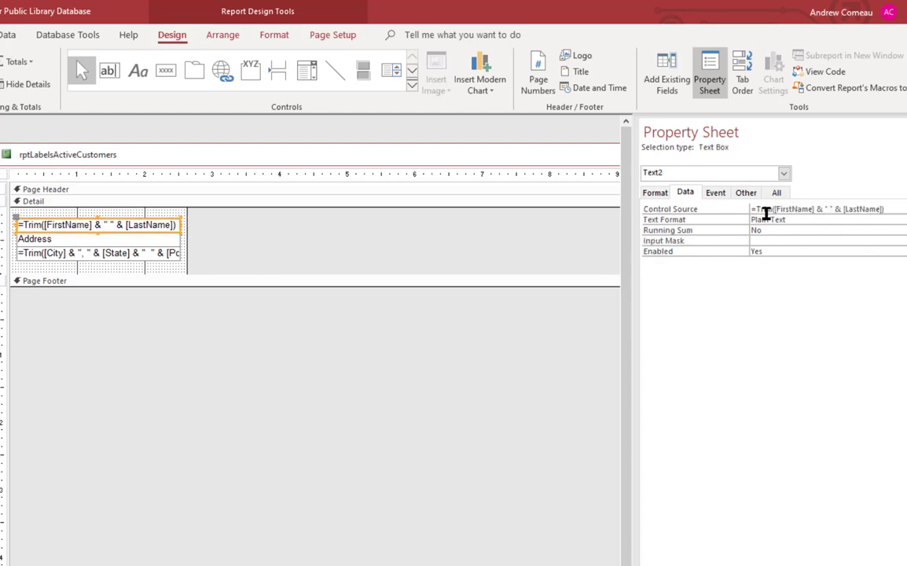
mouse_move(805, 338)
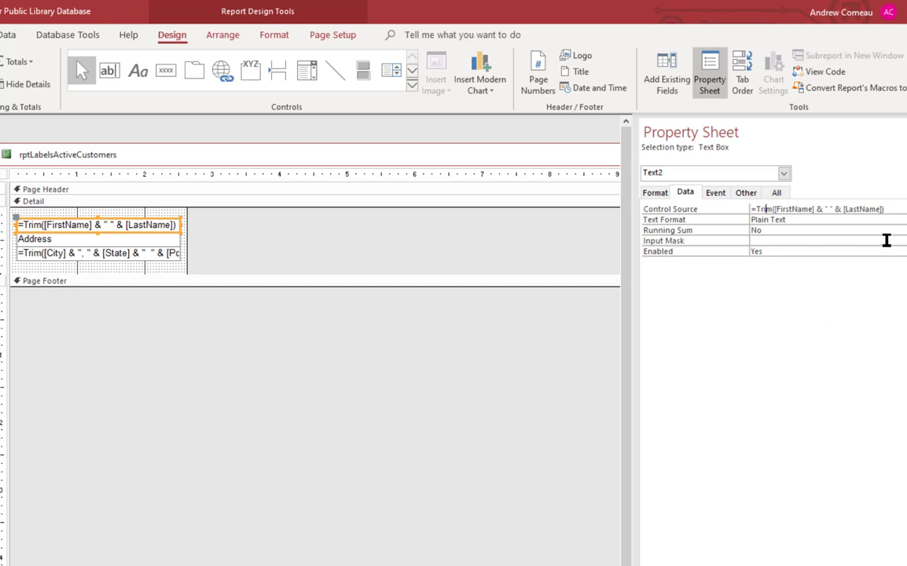
mouse_move(853, 223)
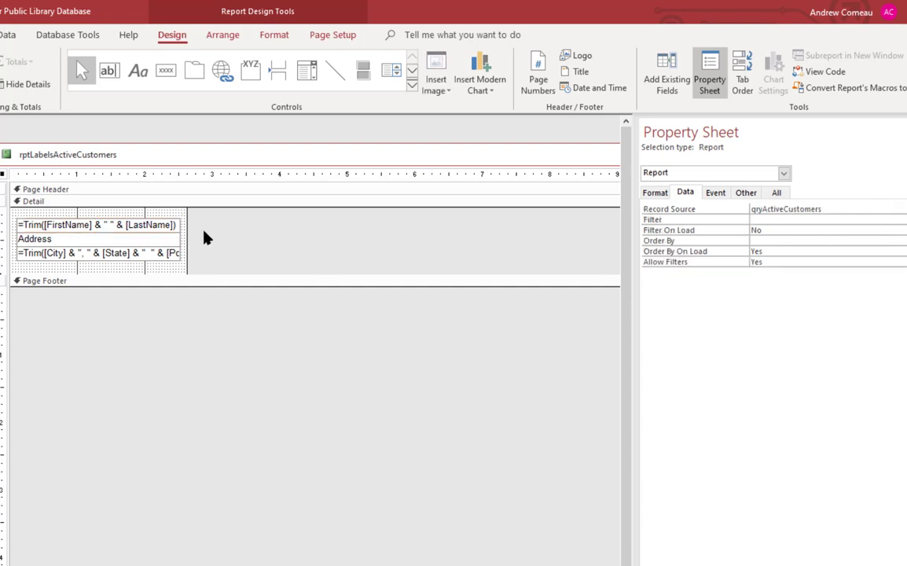
mouse_move(273, 250)
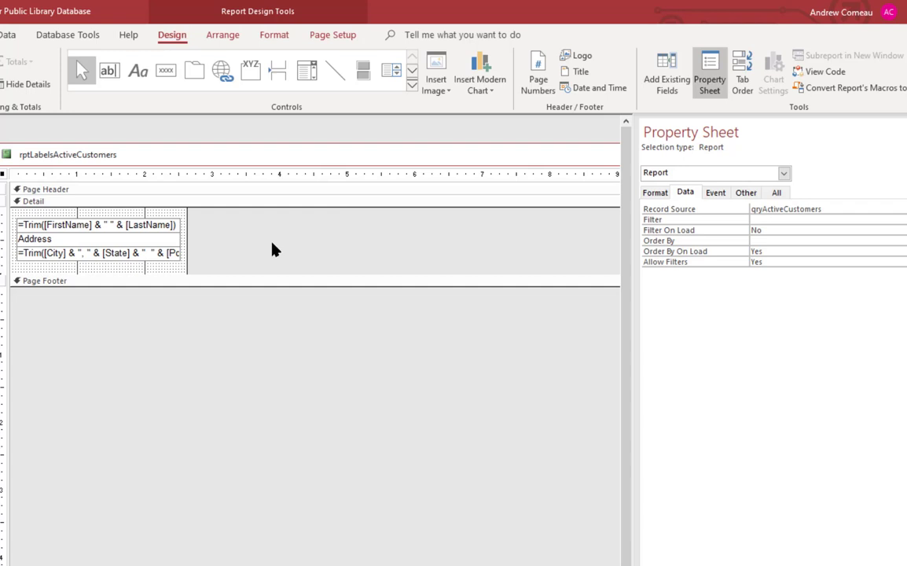
mouse_move(292, 242)
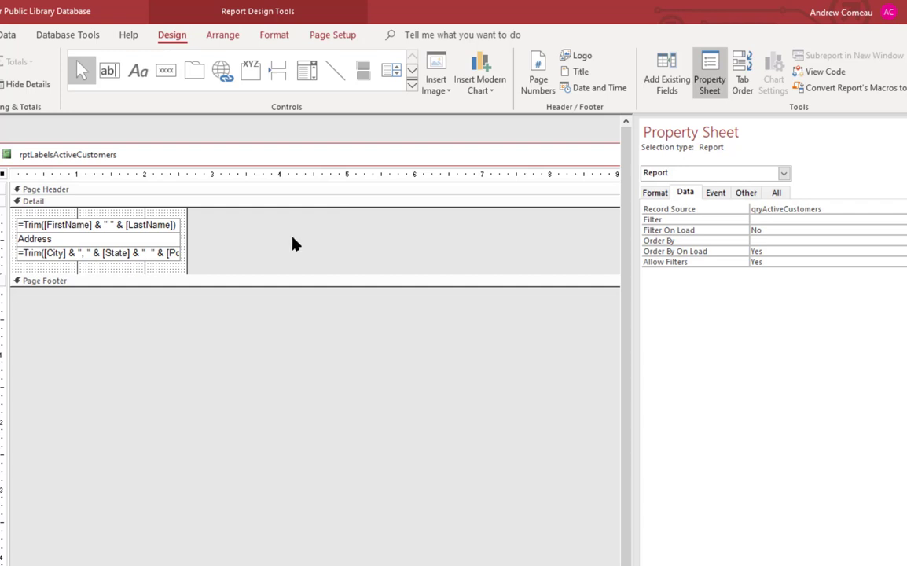
mouse_move(173, 162)
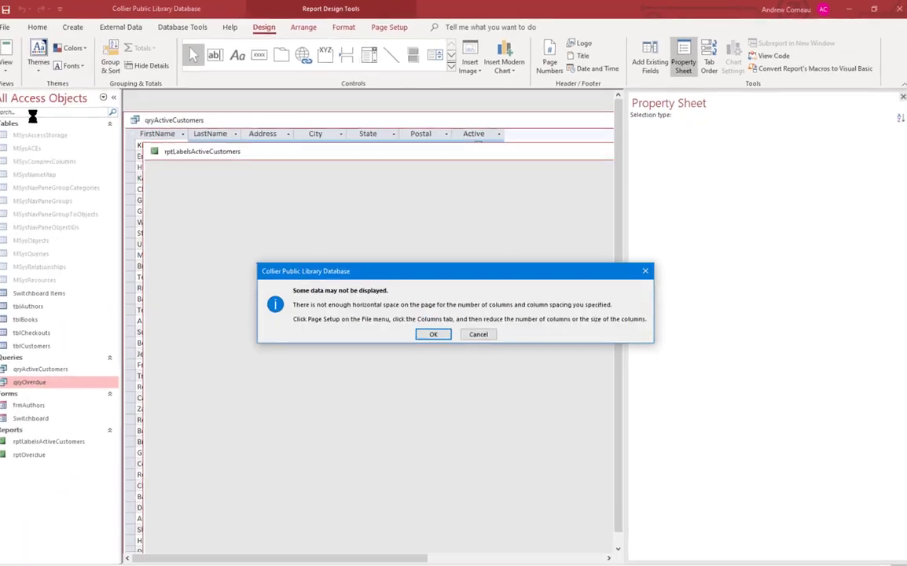
Dismiss the 'Some data may not be displayed' warning and choose the Brother laser printer
left_click(434, 334)
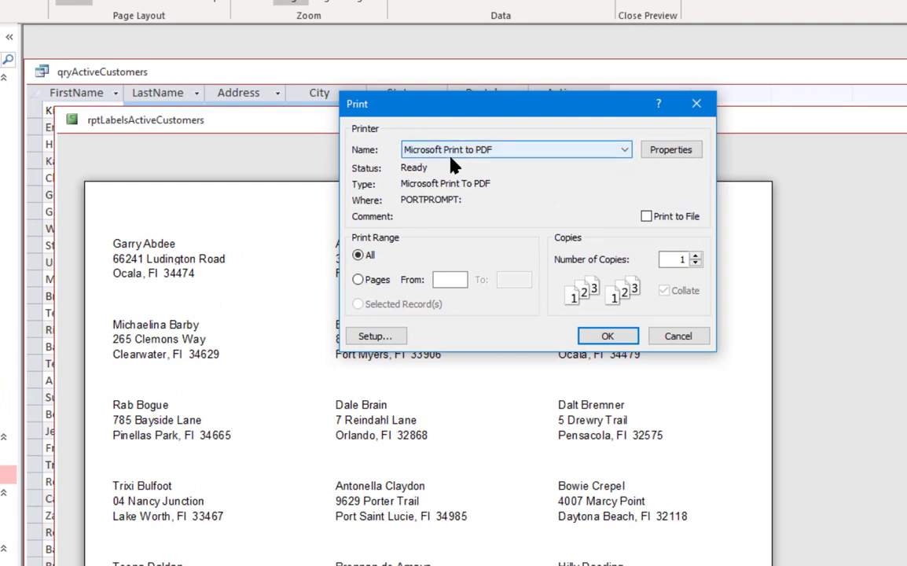
mouse_move(597, 160)
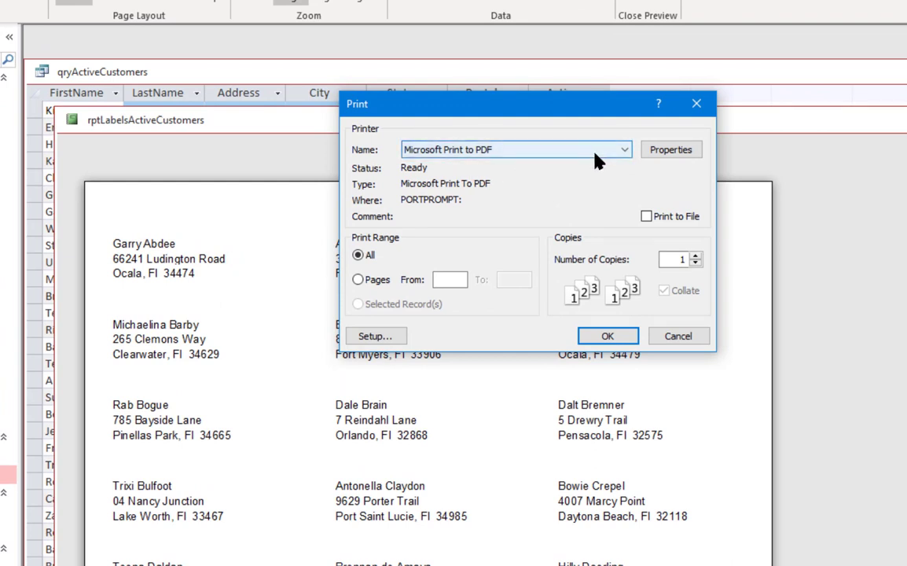
left_click(623, 149)
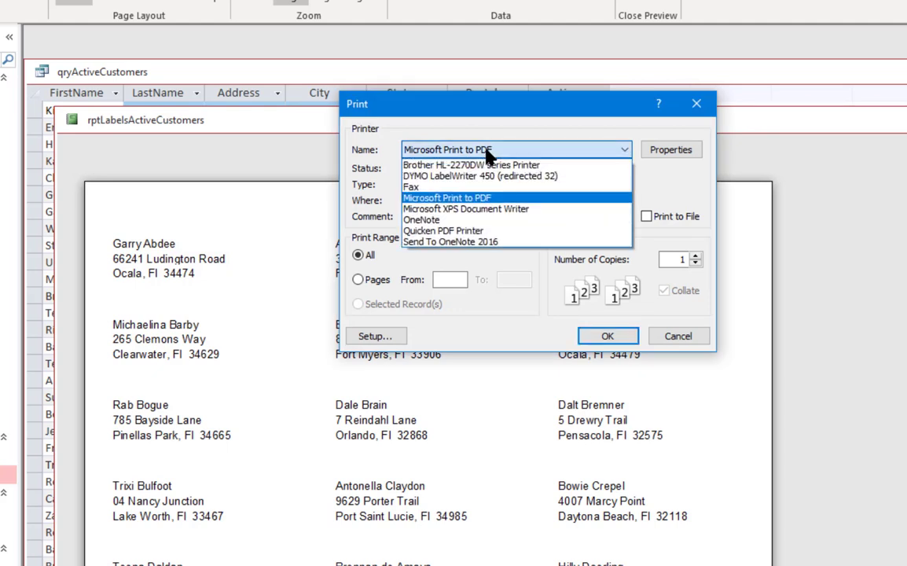
left_click(472, 165)
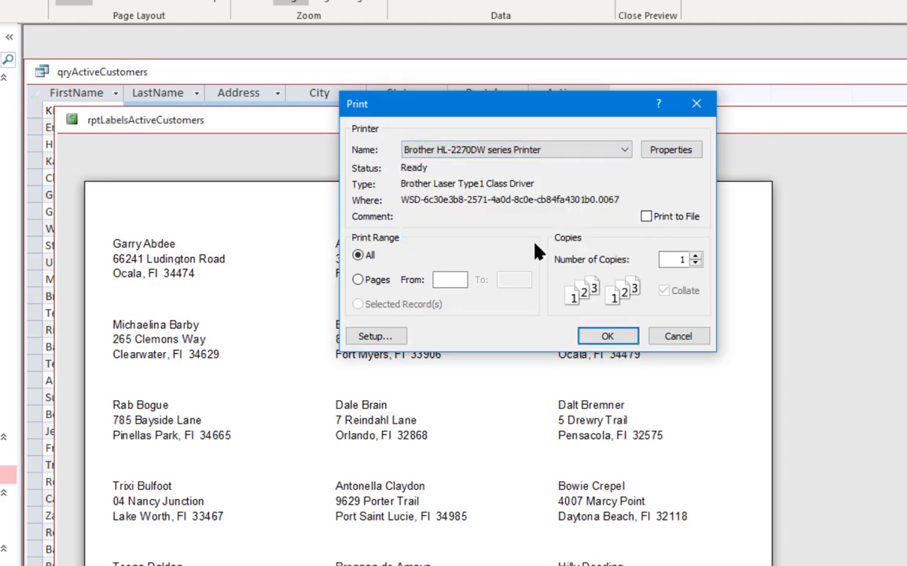
mouse_move(526, 302)
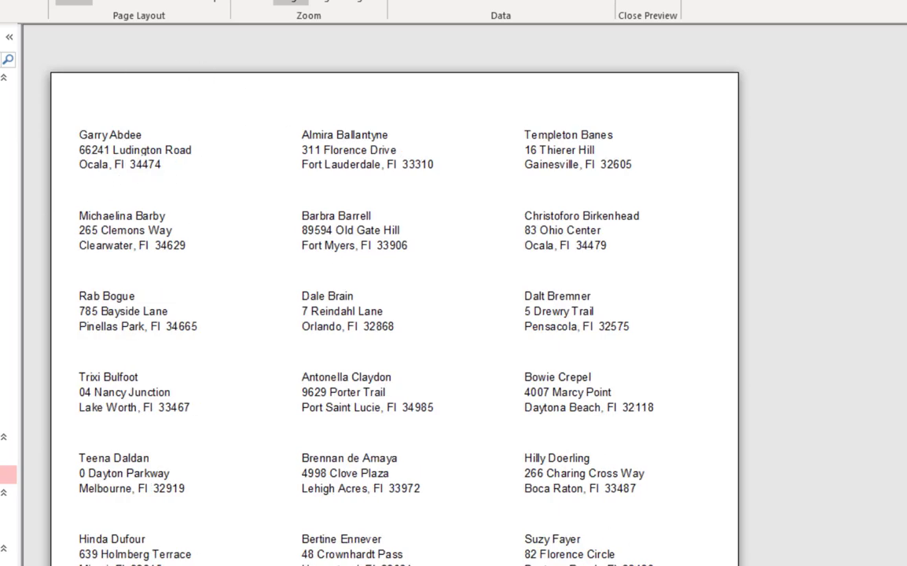
Choose the Brother HL-2270DW series Printer and confirm 0.5 top and bottom margins unchanged
left_click(623, 149)
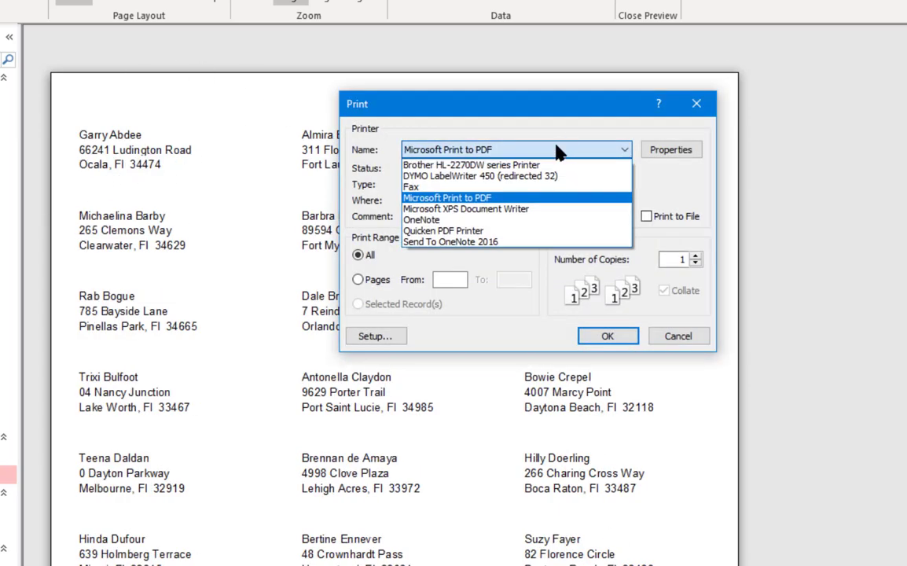
left_click(471, 165)
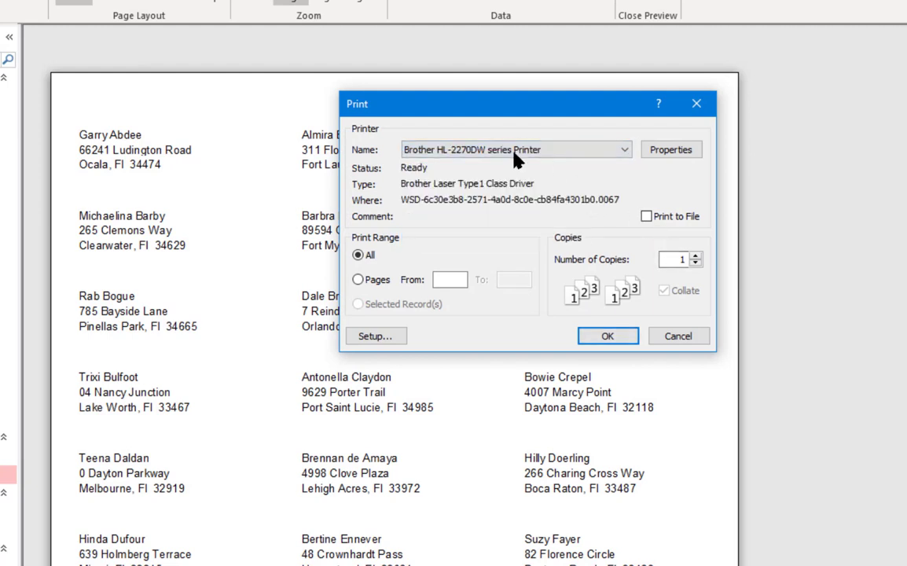
mouse_move(408, 374)
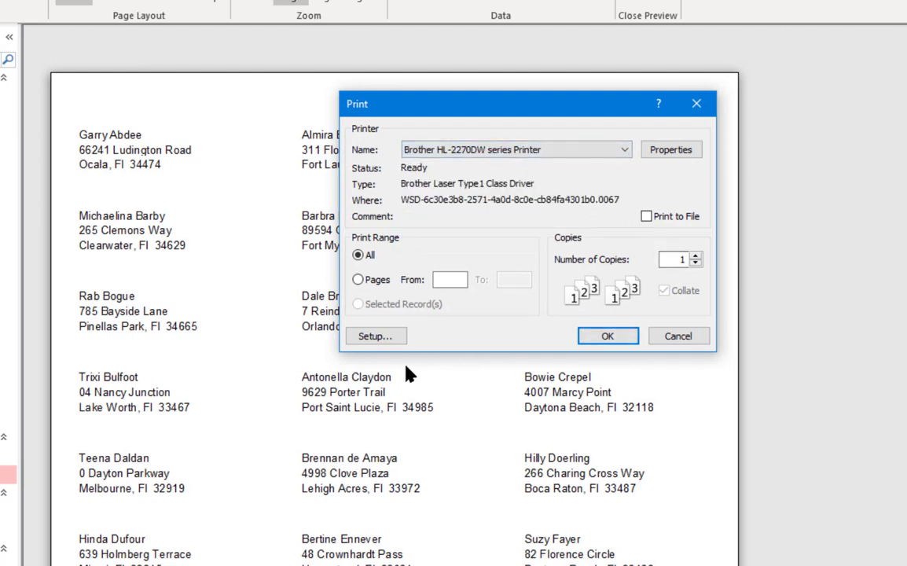
left_click(374, 336)
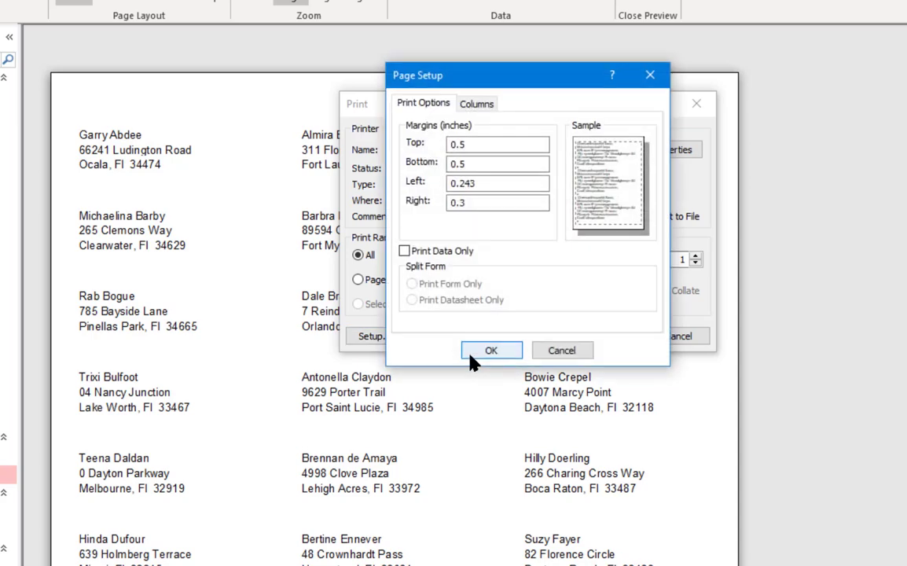
left_click(477, 104)
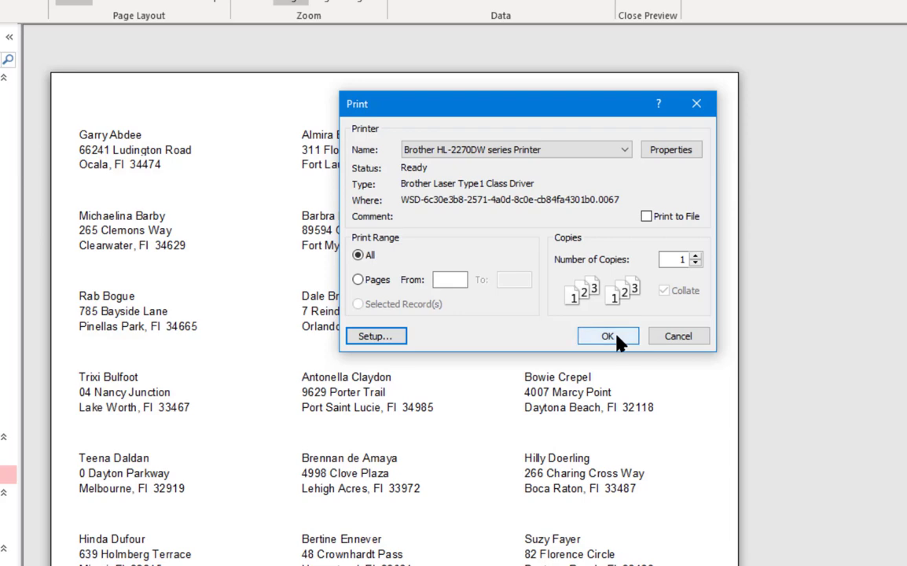
mouse_move(752, 350)
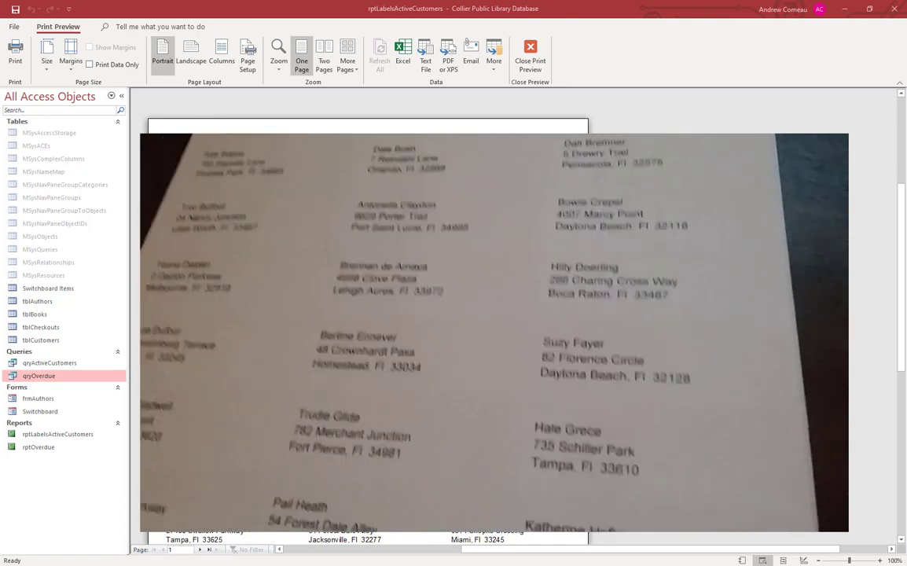
scroll("down", 3)
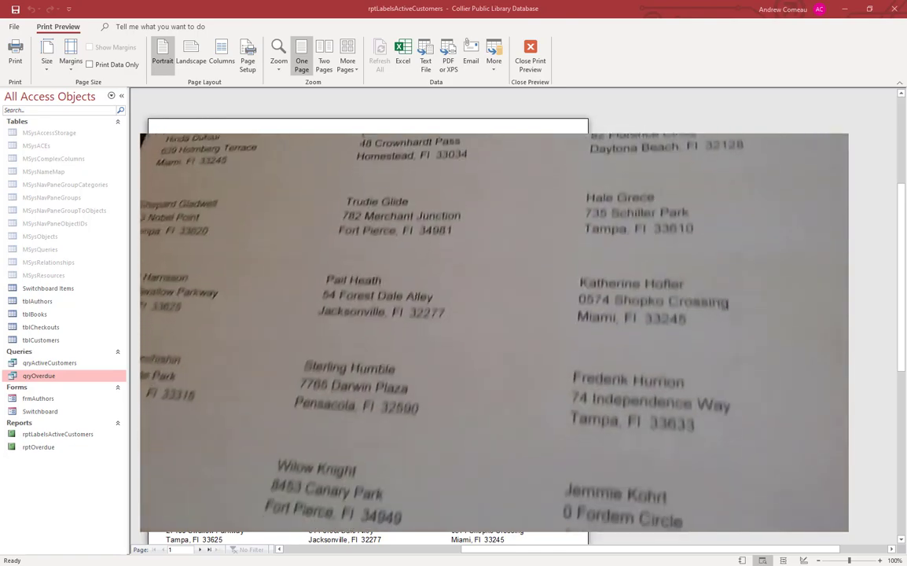